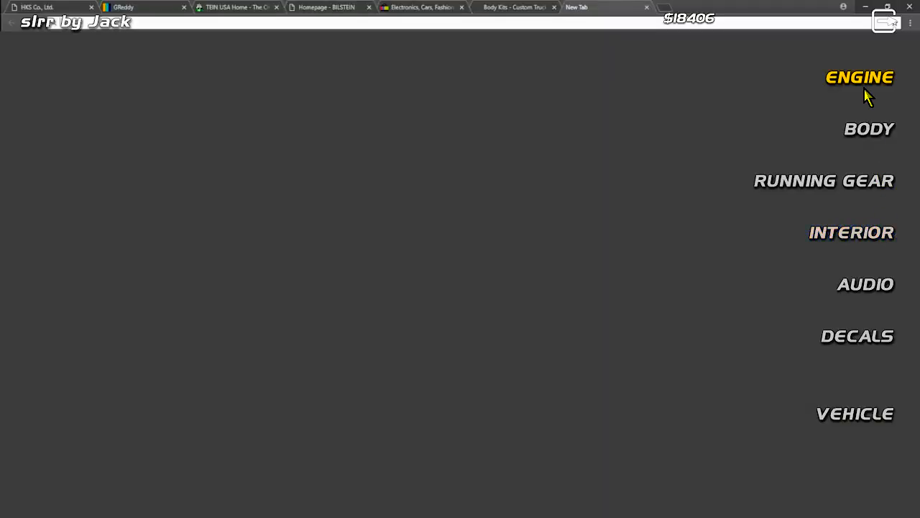
Browse the dealer's chassis catalog forward and preview the GAZ 24-10 Volga chassis
left_click(854, 413)
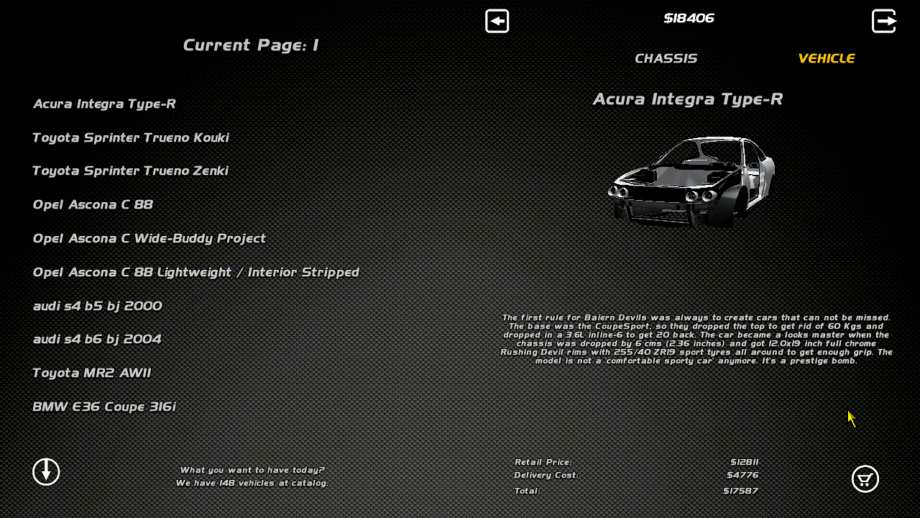
left_click(46, 472)
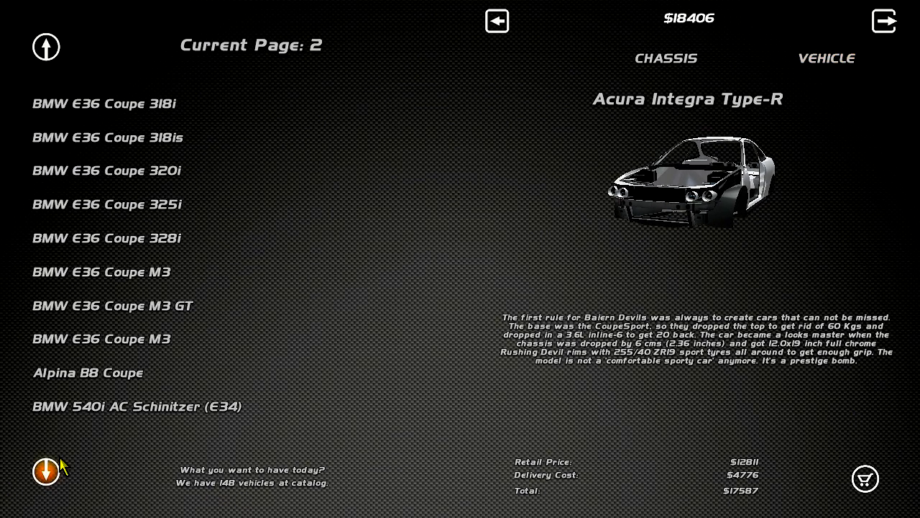
left_click(46, 471)
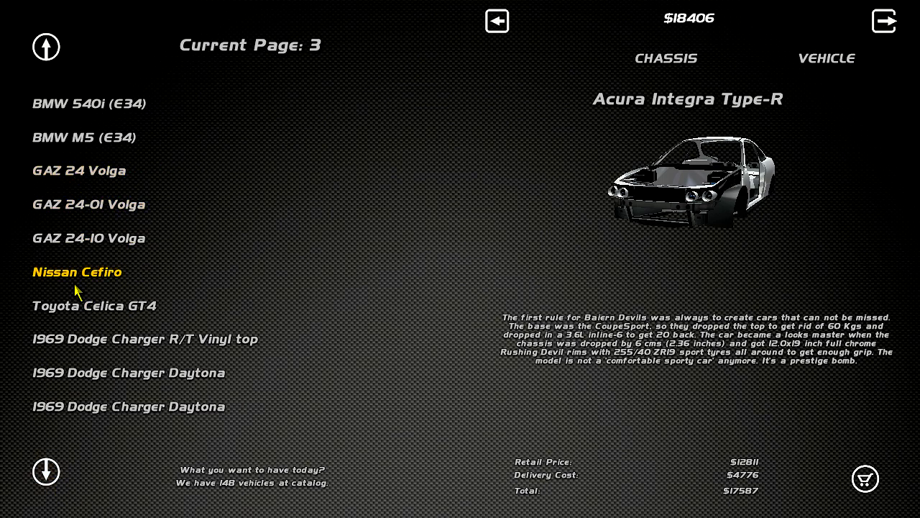
left_click(89, 204)
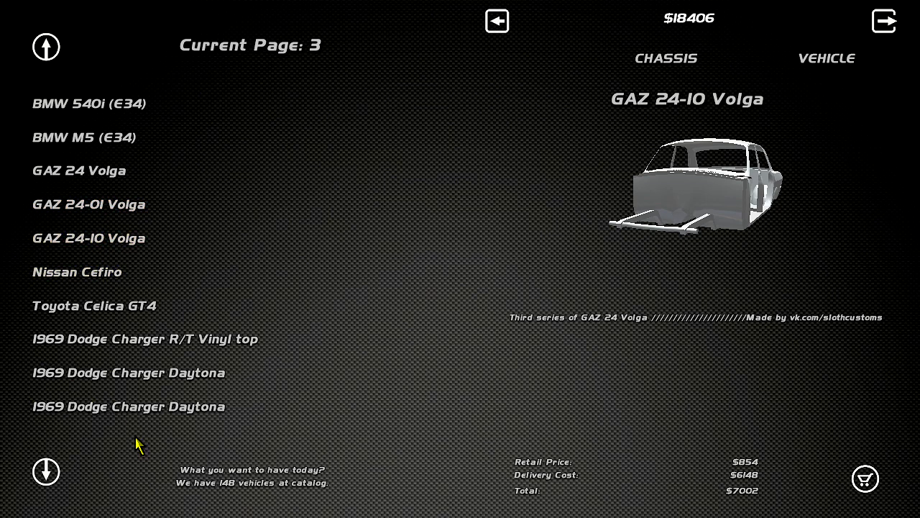
Page on to page 5, previewing the Chevy C10 66' sexwheelers custom chassis
left_click(46, 472)
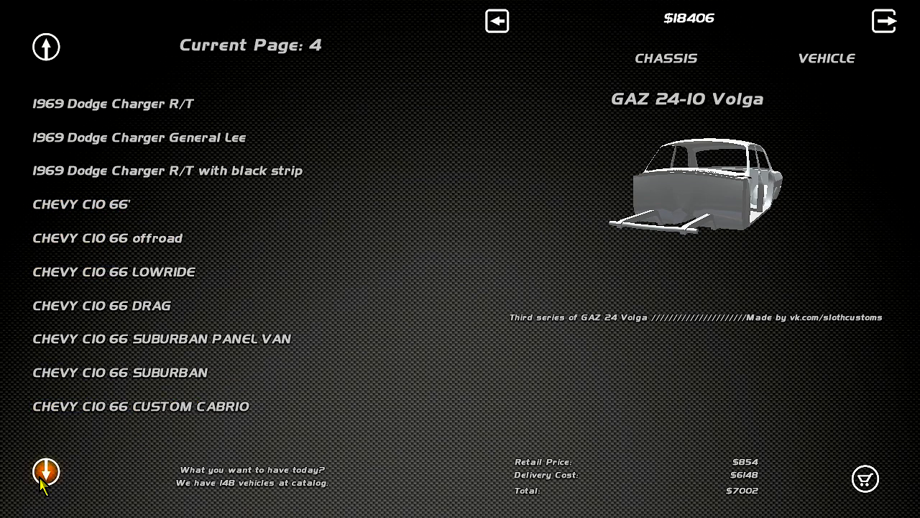
left_click(46, 472)
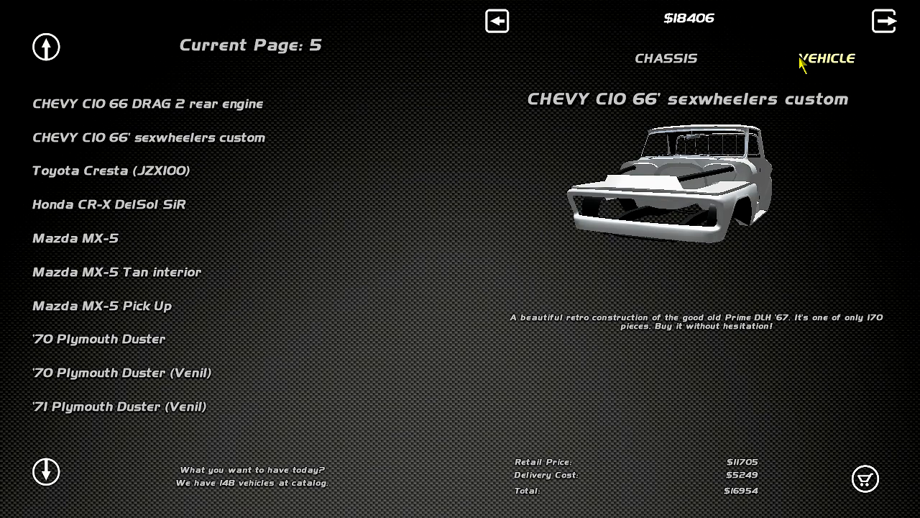
Switch to full-vehicle view, preview the Toyota Cresta JZX100 and page onward
left_click(827, 58)
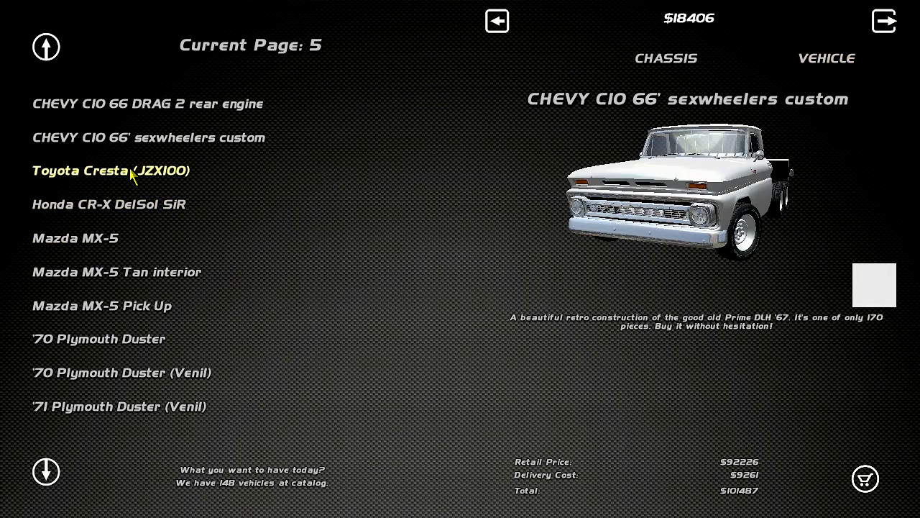
left_click(111, 169)
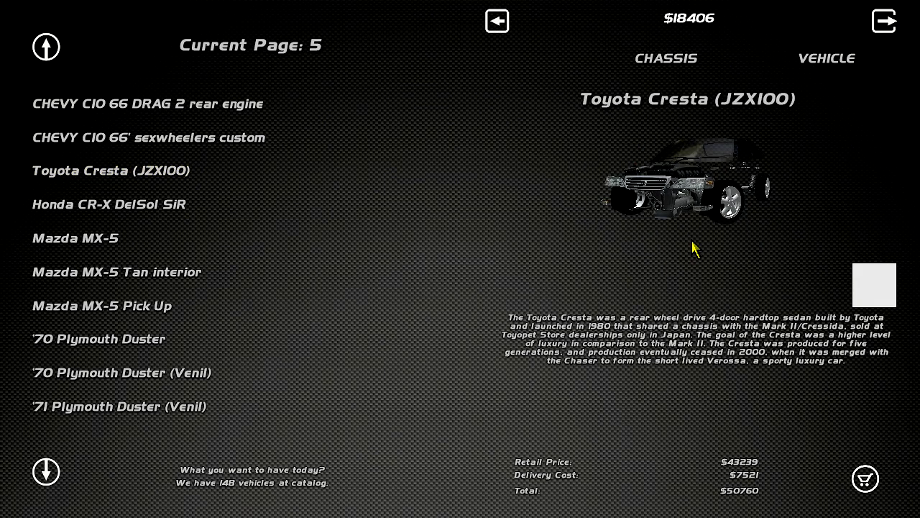
left_click(46, 472)
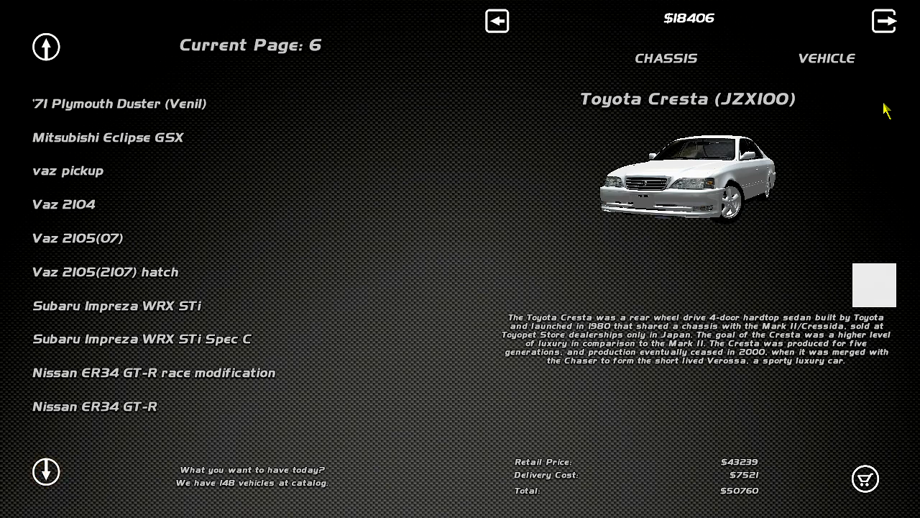
left_click(46, 471)
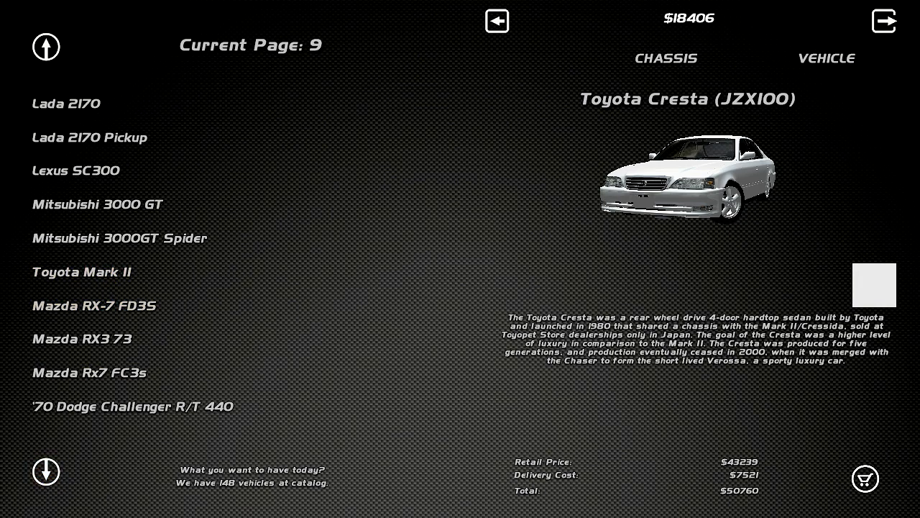
Reach page 11, preview the Nissan Fairlady Z33 Version S and continue to page 15
left_click(46, 472)
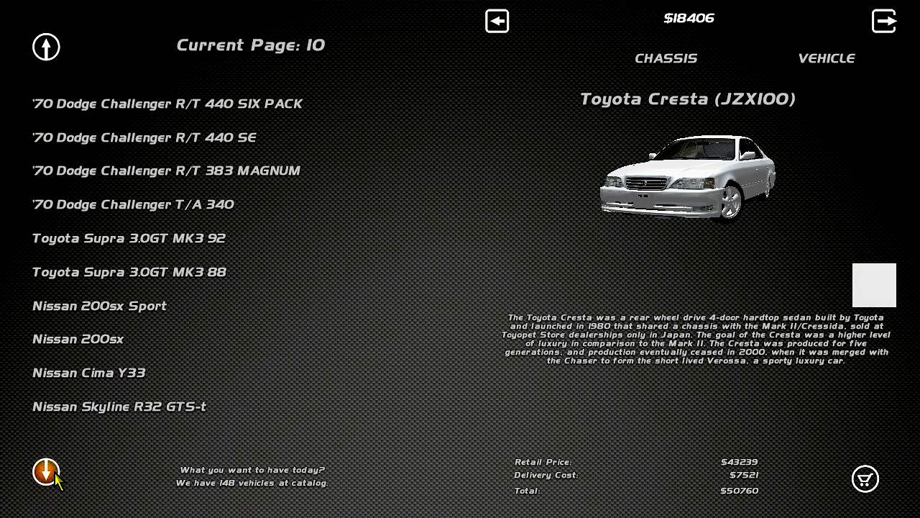
left_click(46, 471)
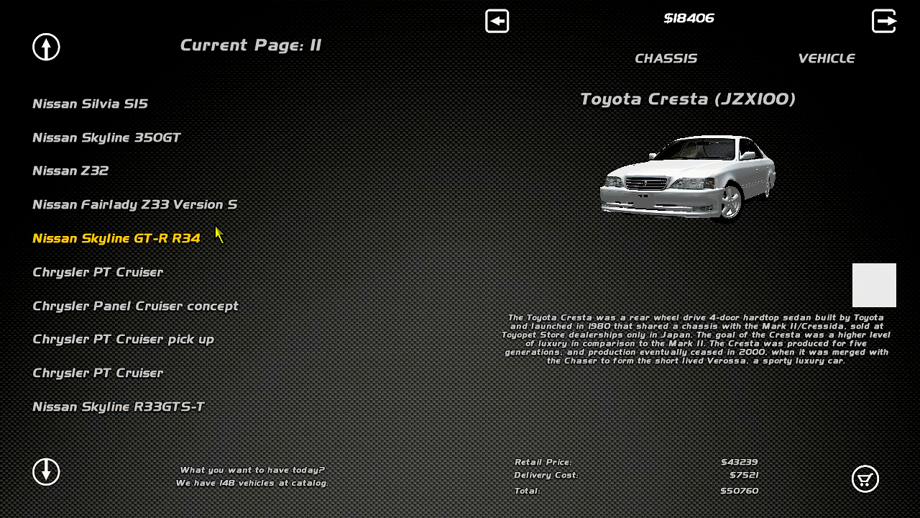
left_click(134, 204)
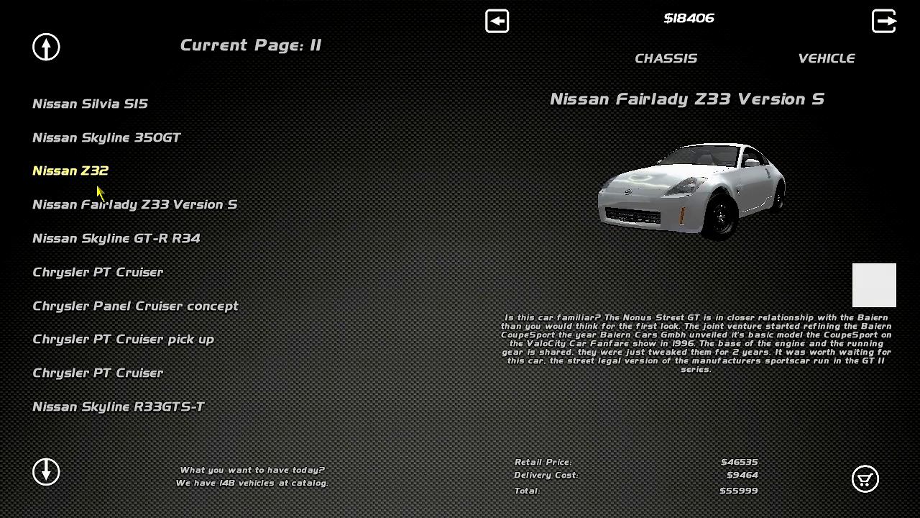
left_click(69, 170)
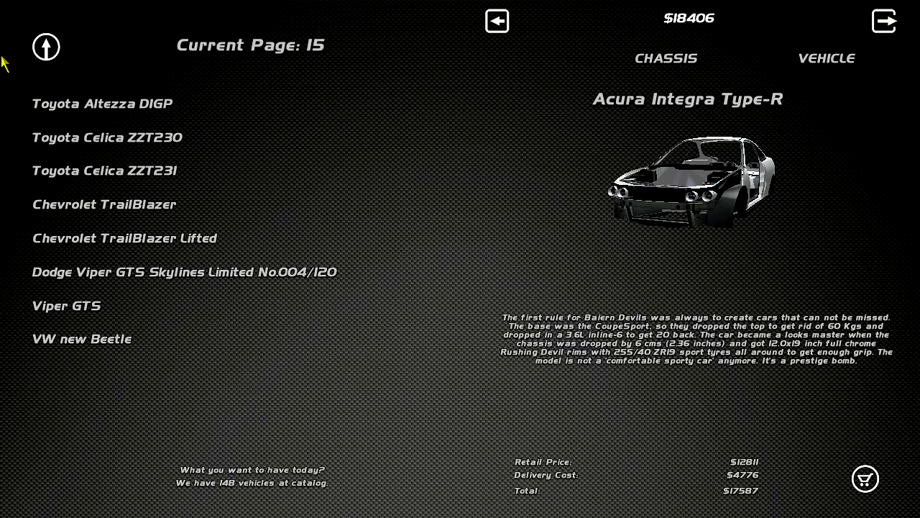
Page back, view the built Skyline GTS-R, then preview the complete Nissan Skyline 350GT
left_click(46, 46)
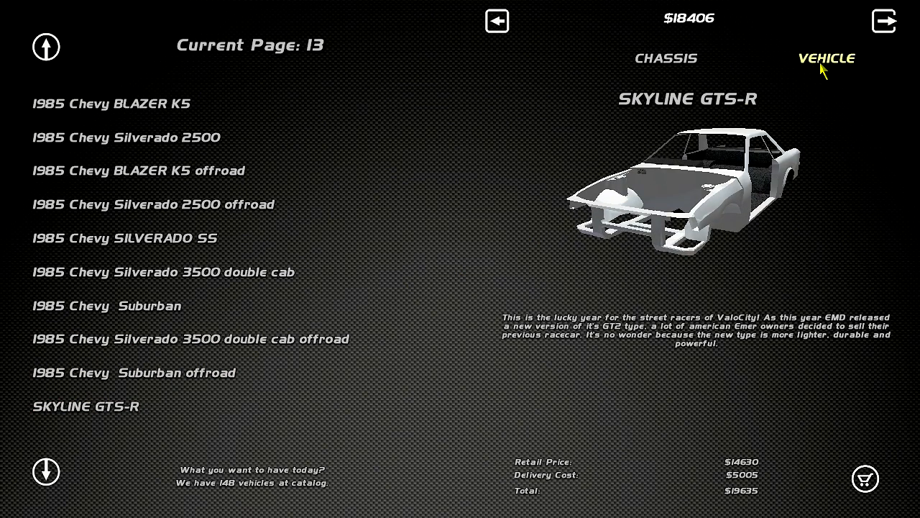
left_click(827, 58)
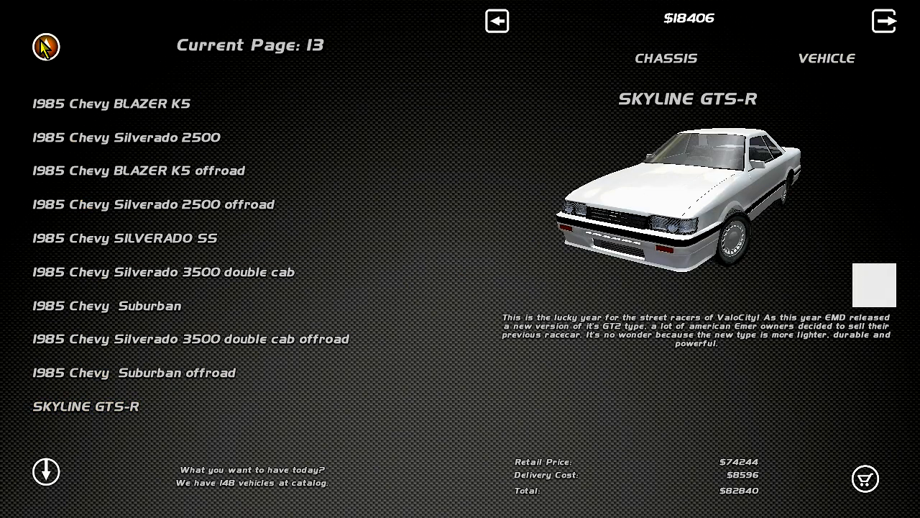
left_click(46, 46)
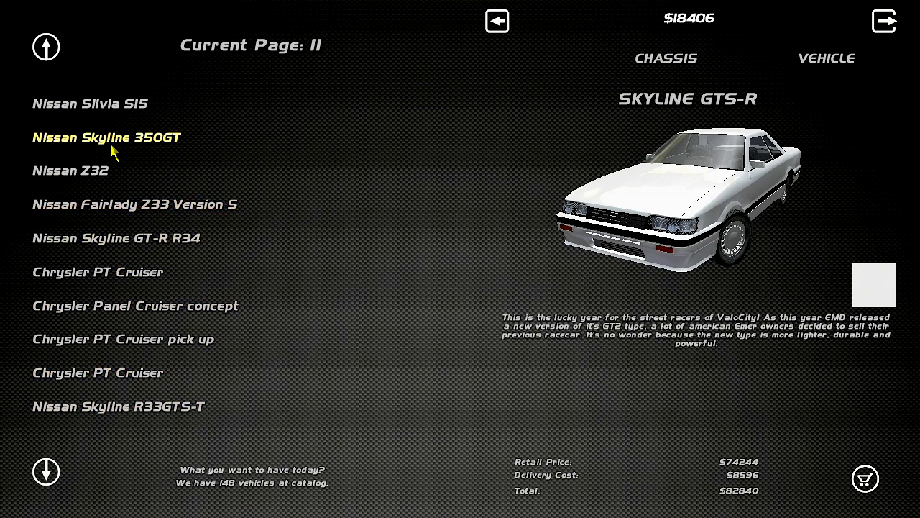
left_click(106, 138)
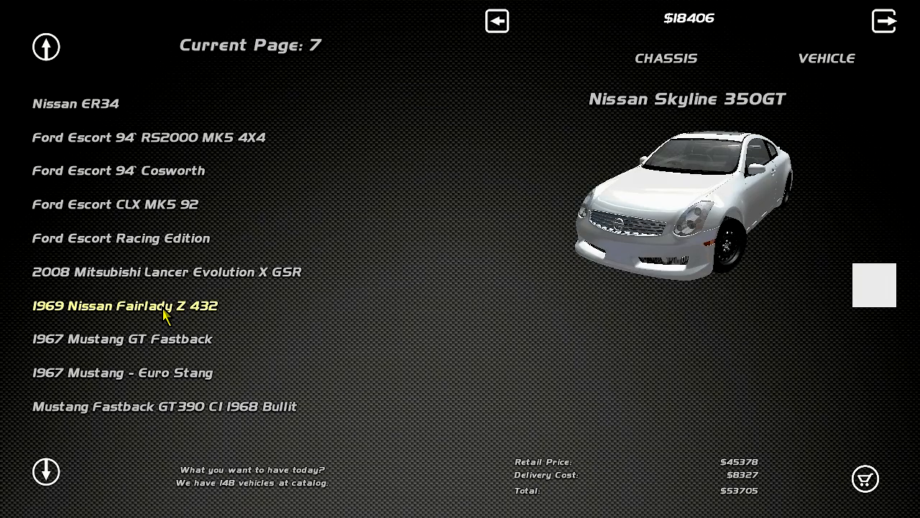
Buy the 1969 Nissan Fairlady Z 432 chassis, leaving $10,325
left_click(126, 305)
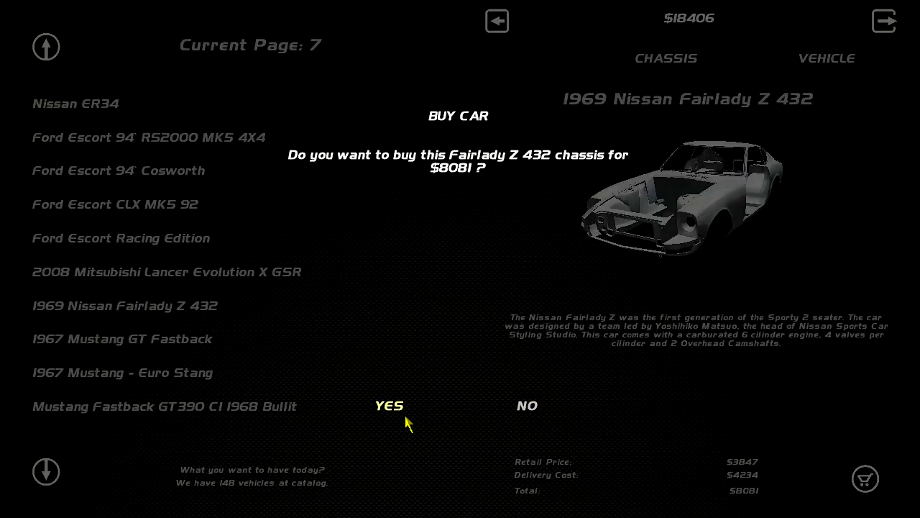
left_click(389, 405)
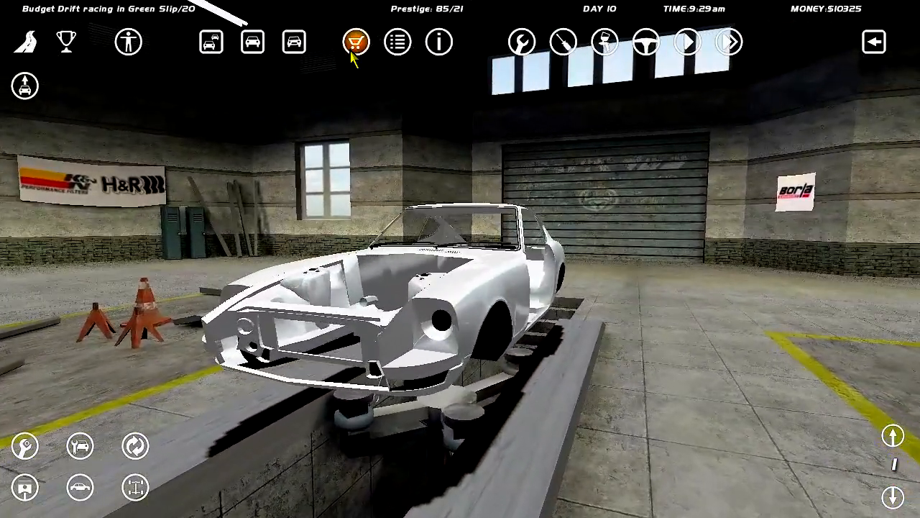
Buy struts and shock absorbers from the suspension parts catalog
left_click(353, 42)
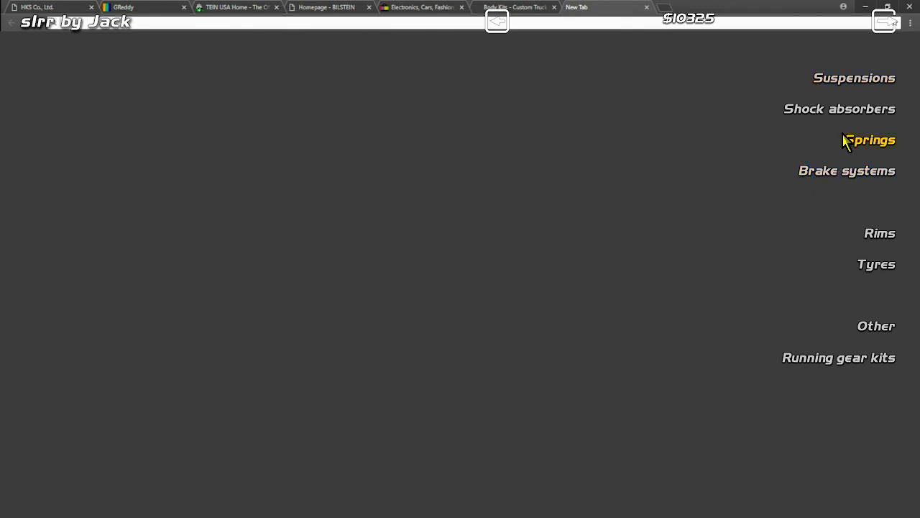
left_click(868, 139)
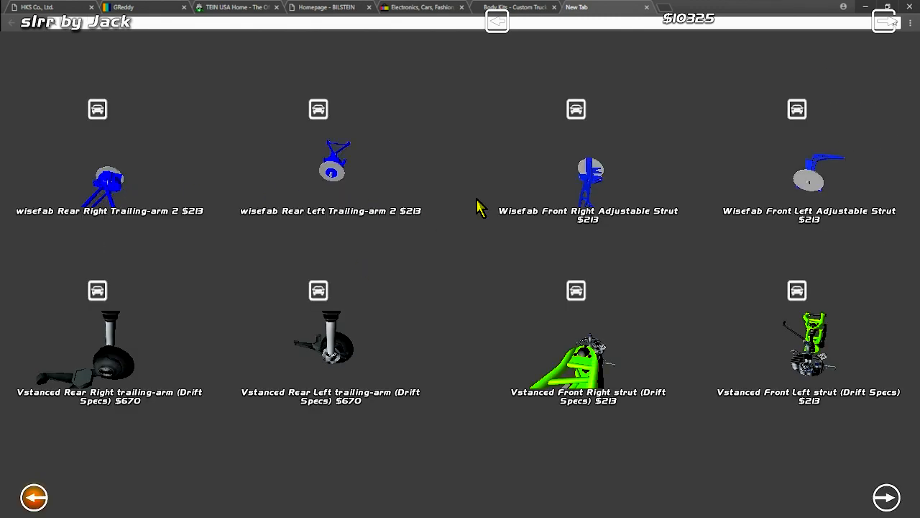
mouse_move(417, 385)
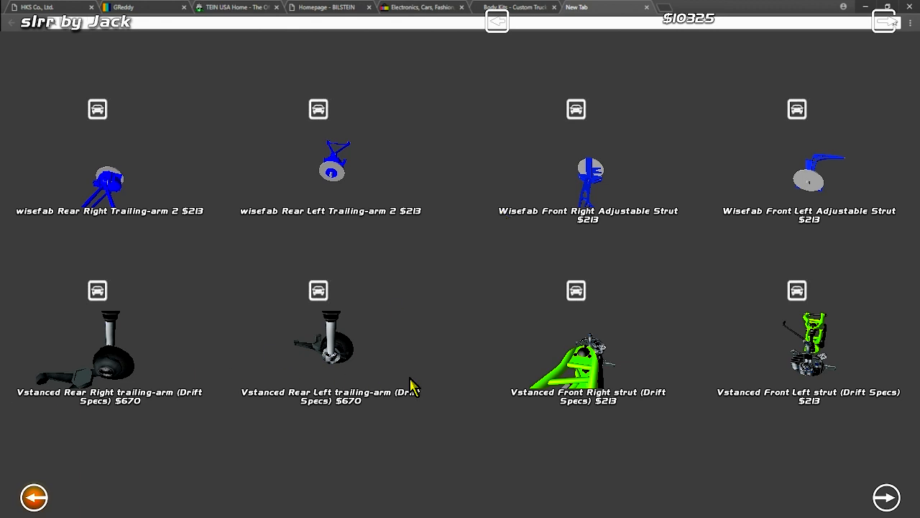
mouse_move(639, 342)
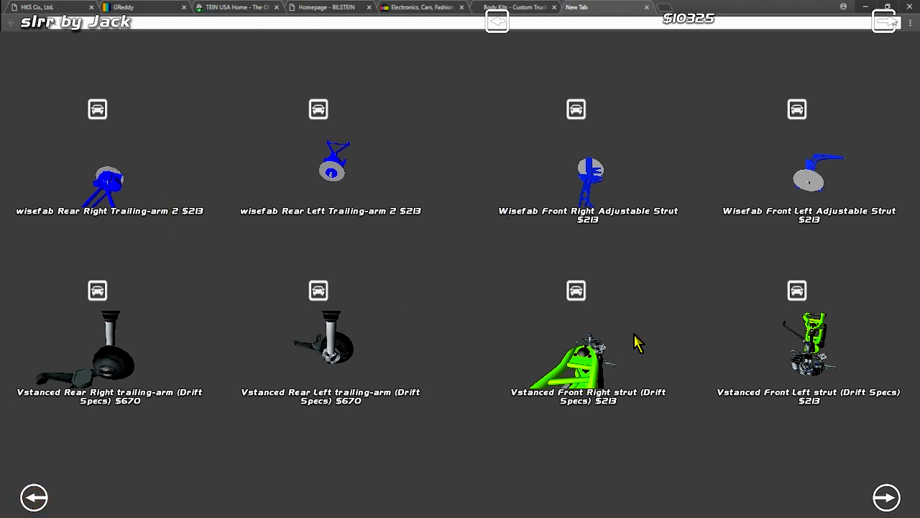
mouse_move(181, 166)
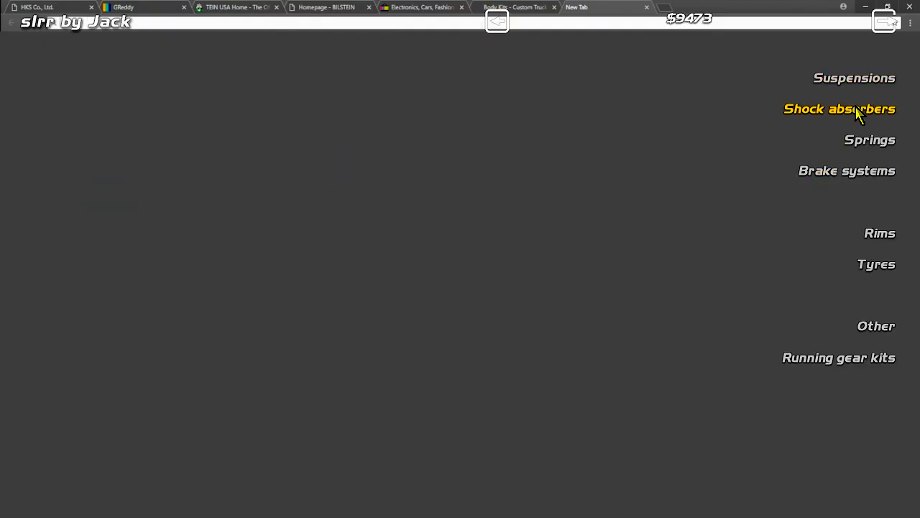
left_click(840, 110)
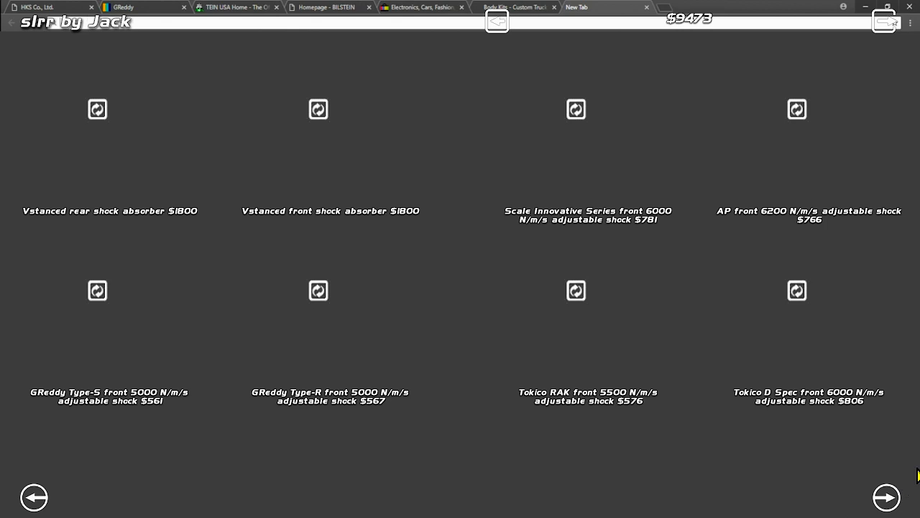
left_click(886, 497)
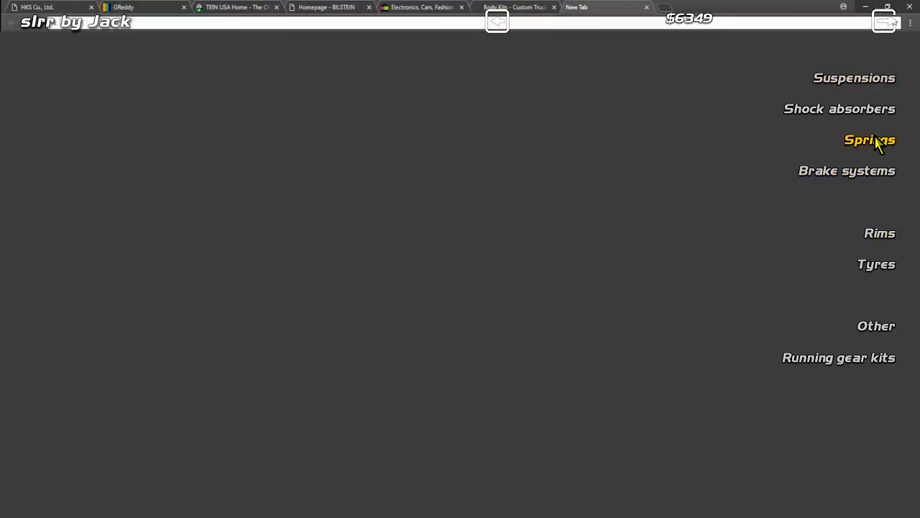
Buy the Tein Sideway Master Super Drift springs, leaving $5,389
left_click(870, 139)
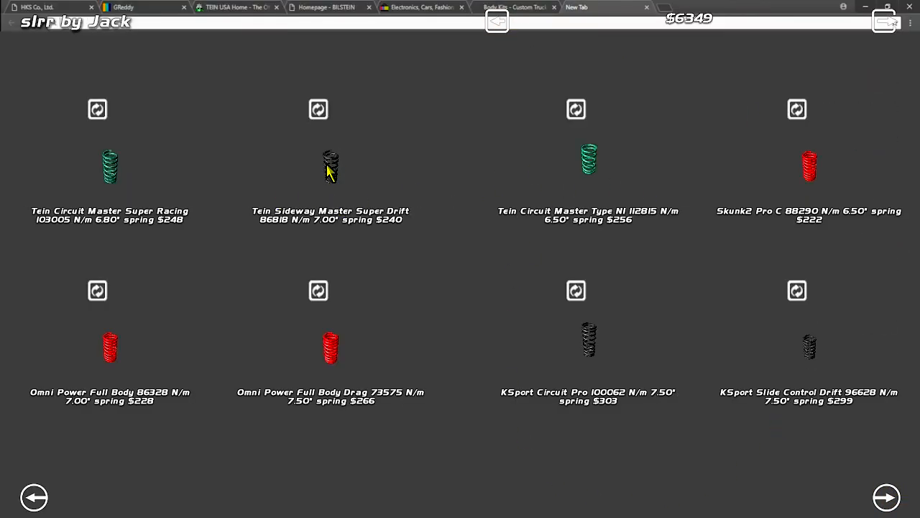
left_click(331, 167)
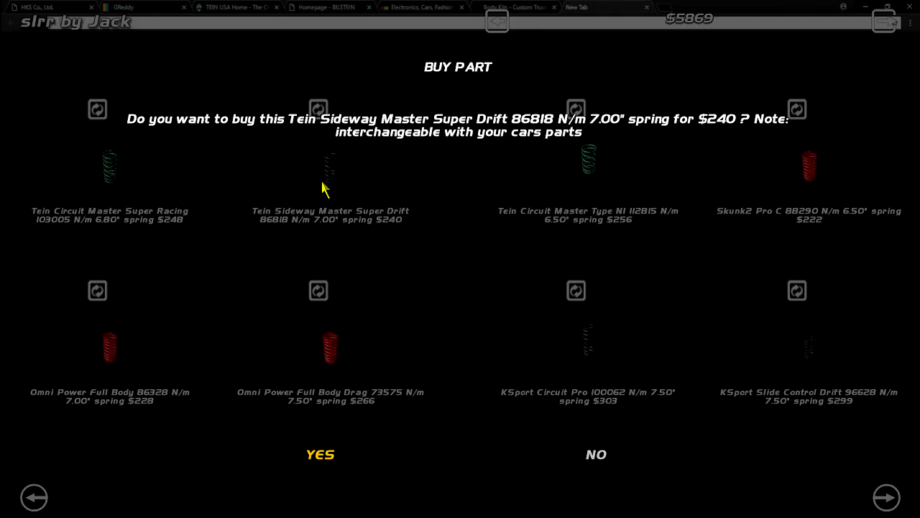
left_click(319, 454)
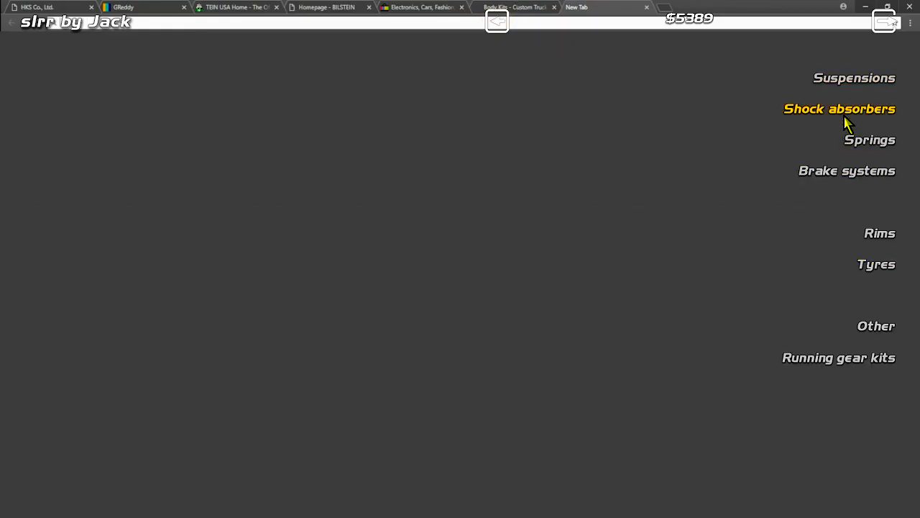
Buy a Brembo racing 355 mm brake disc from the brake systems listing
left_click(847, 170)
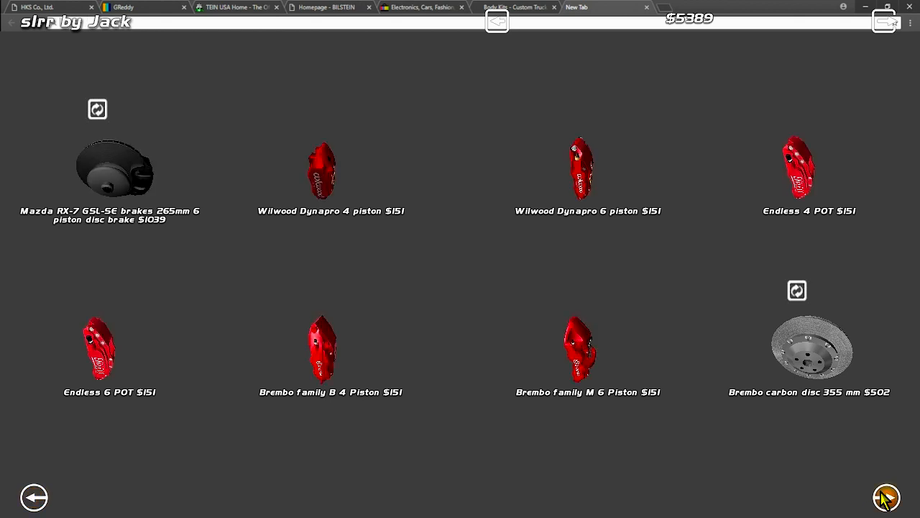
left_click(885, 497)
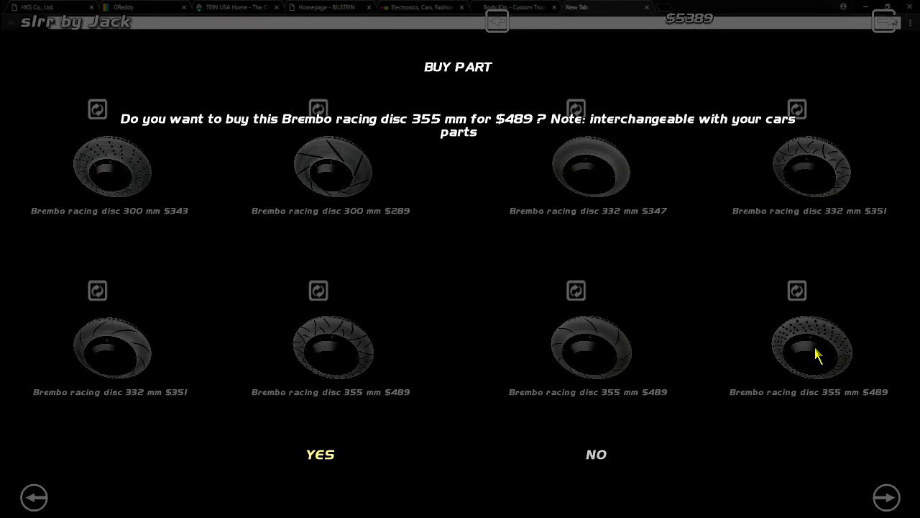
left_click(319, 454)
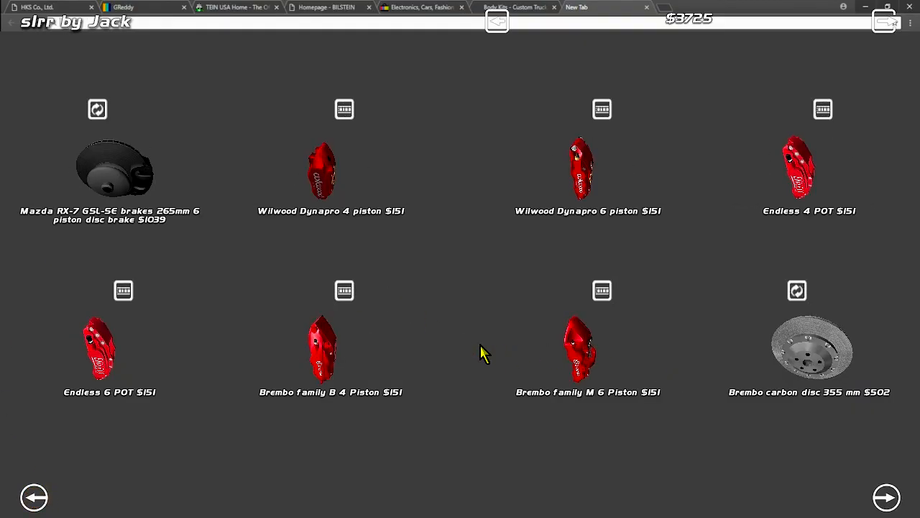
left_click(886, 497)
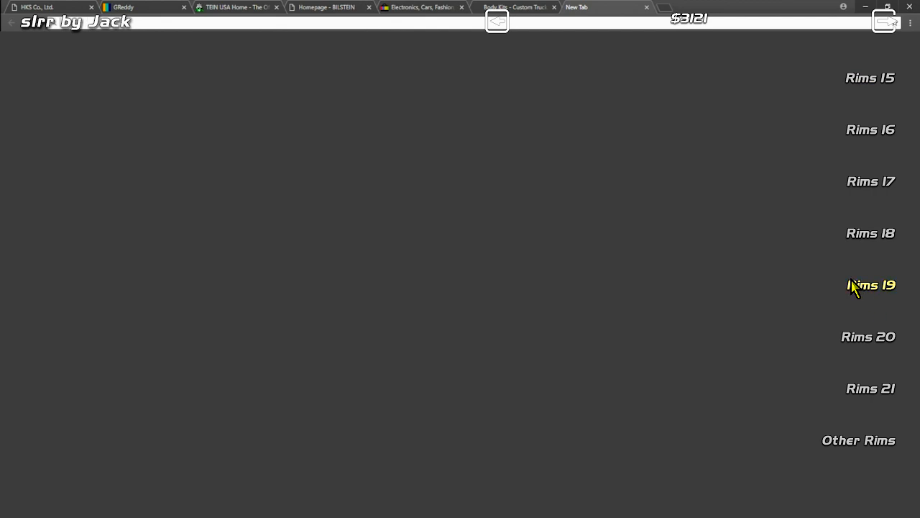
Page through the Rims 19 listing and buy a $171 19-inch rim, leaving $2,437
left_click(871, 285)
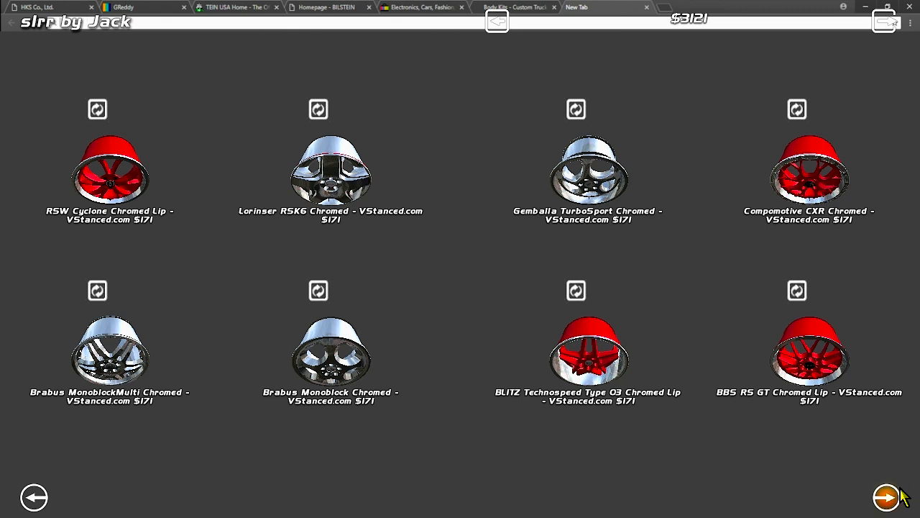
left_click(885, 497)
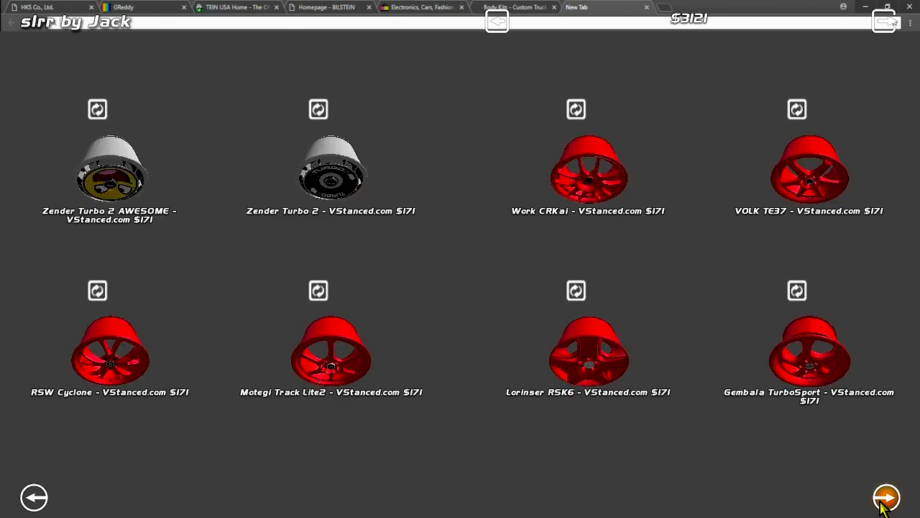
left_click(885, 497)
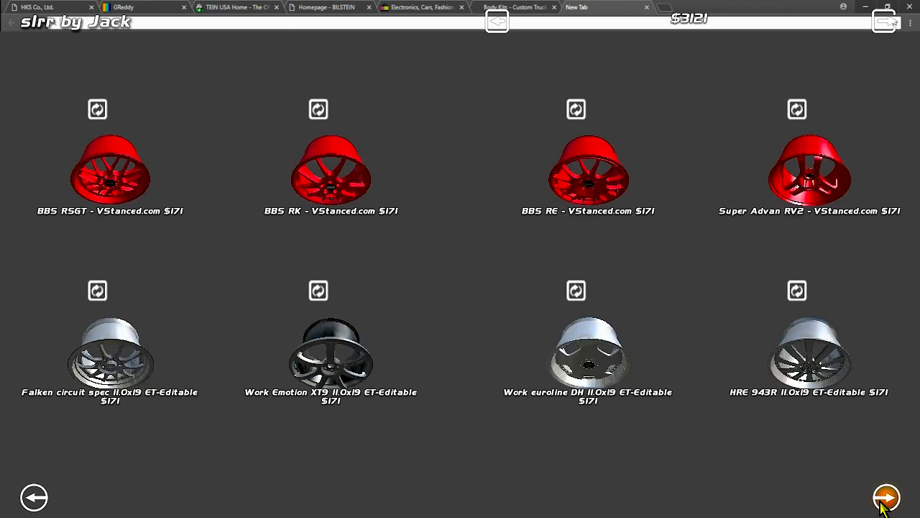
left_click(886, 498)
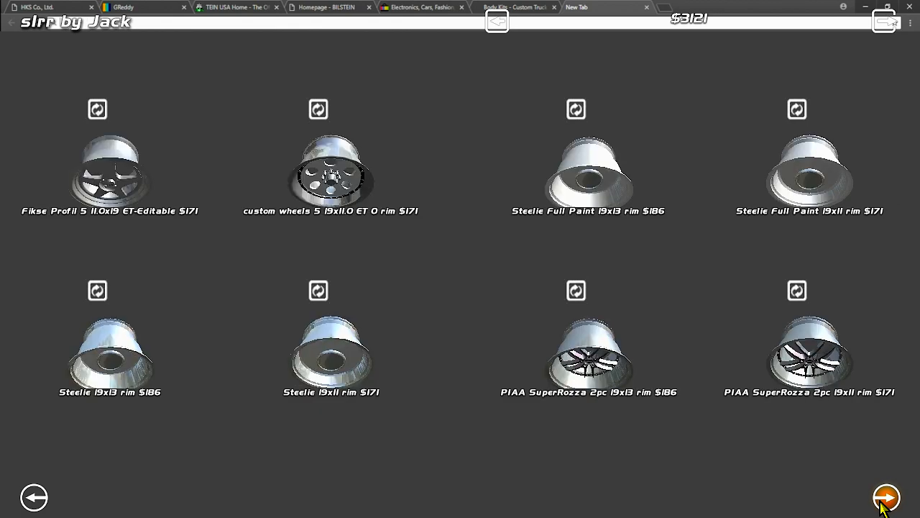
left_click(886, 497)
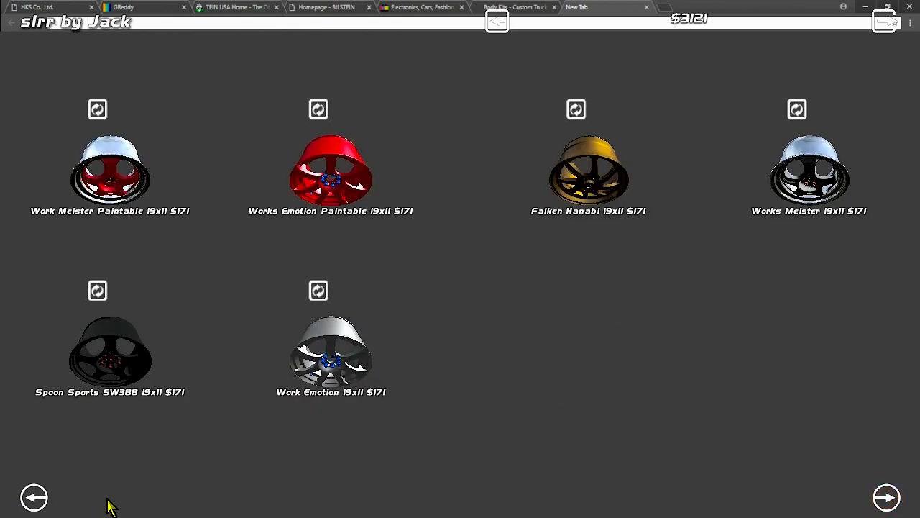
left_click(35, 497)
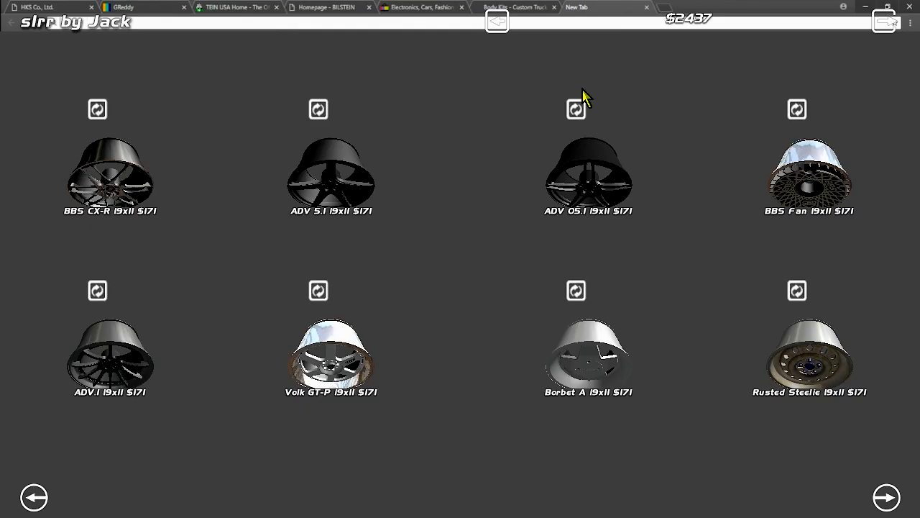
left_click(498, 20)
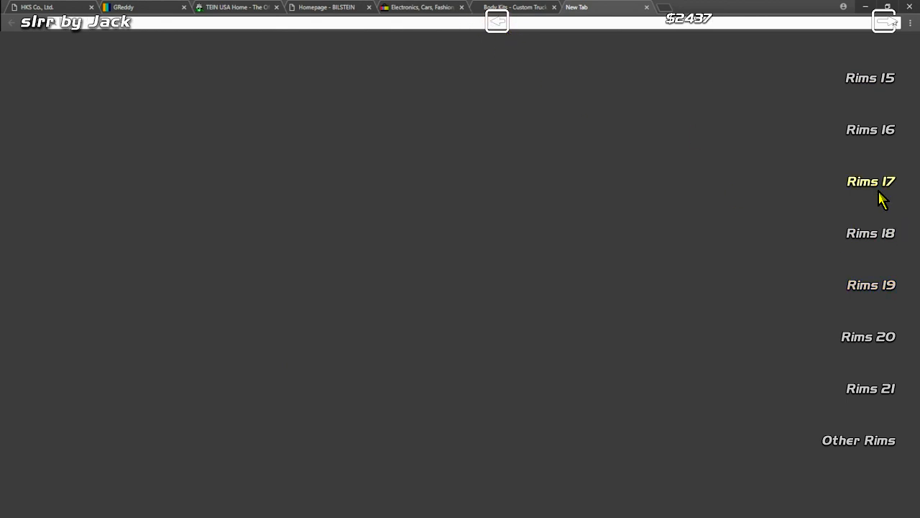
mouse_move(658, 258)
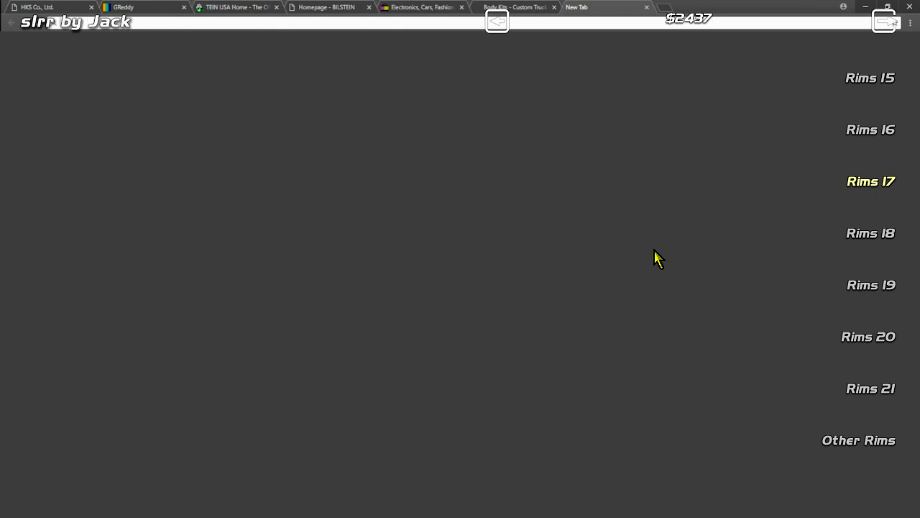
Page the Rims 17 listing to its last page with the Blitz Technospeed 17x10 rim
left_click(872, 181)
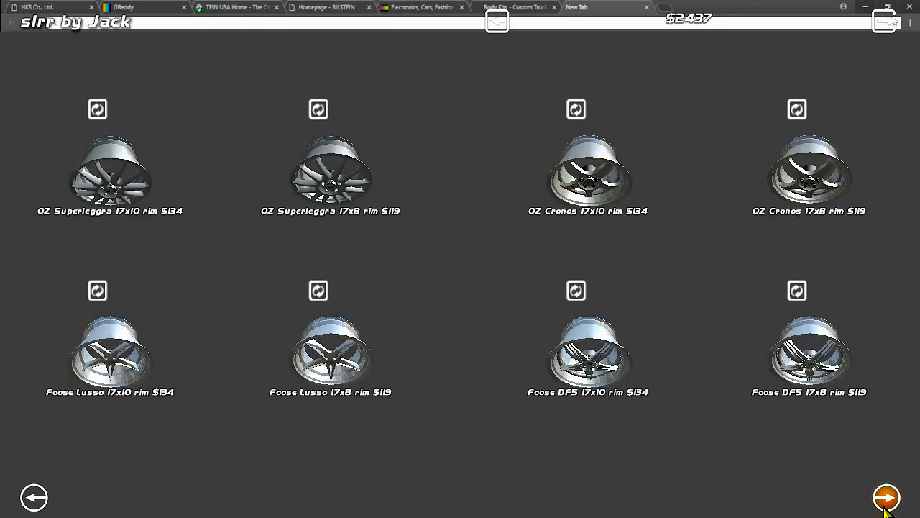
left_click(885, 498)
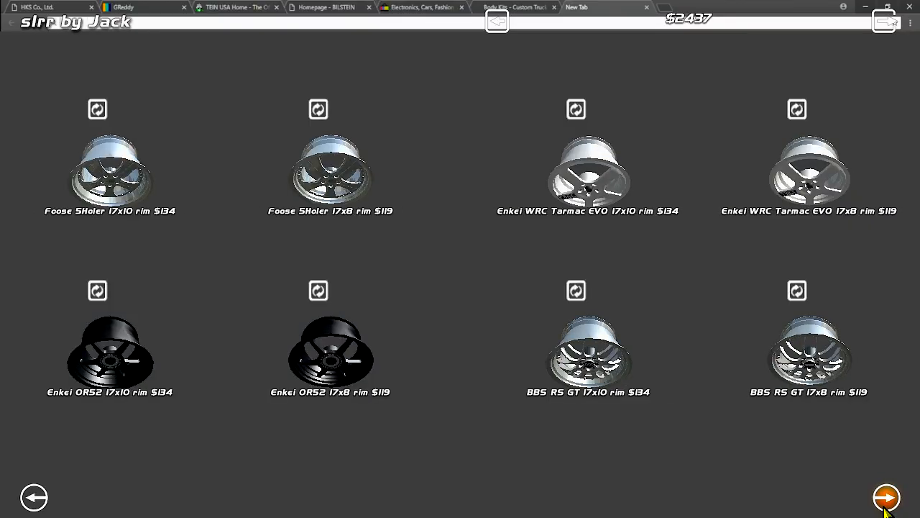
left_click(886, 497)
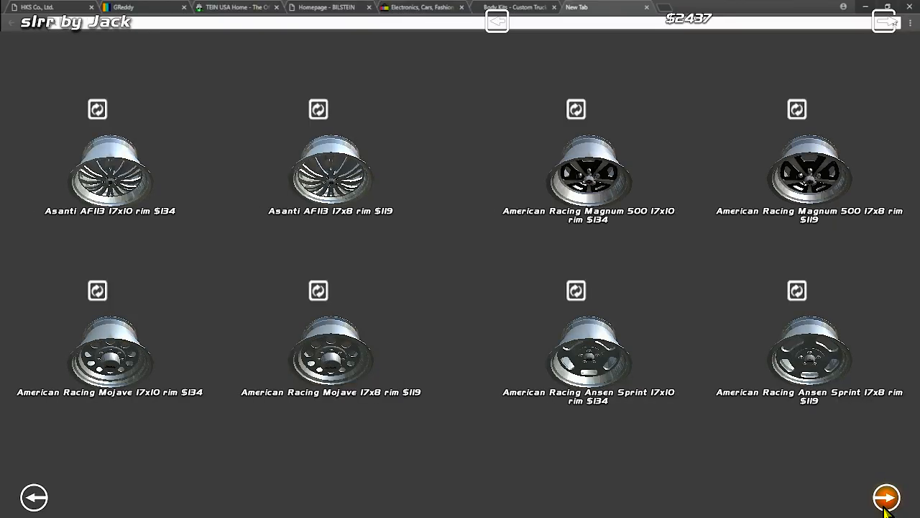
left_click(886, 497)
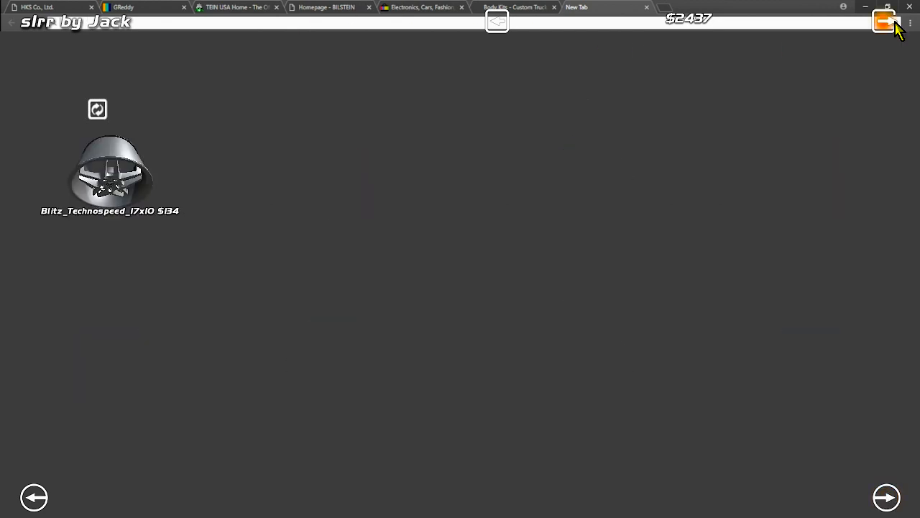
Buy Potenza S-03 255/25 R19 tyres from Tires > Other for $201, leaving $1,633
left_click(884, 22)
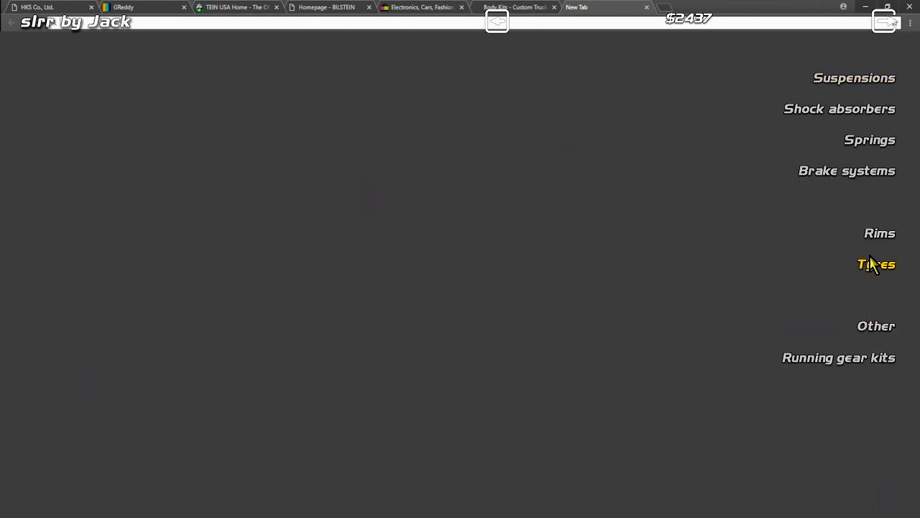
left_click(875, 264)
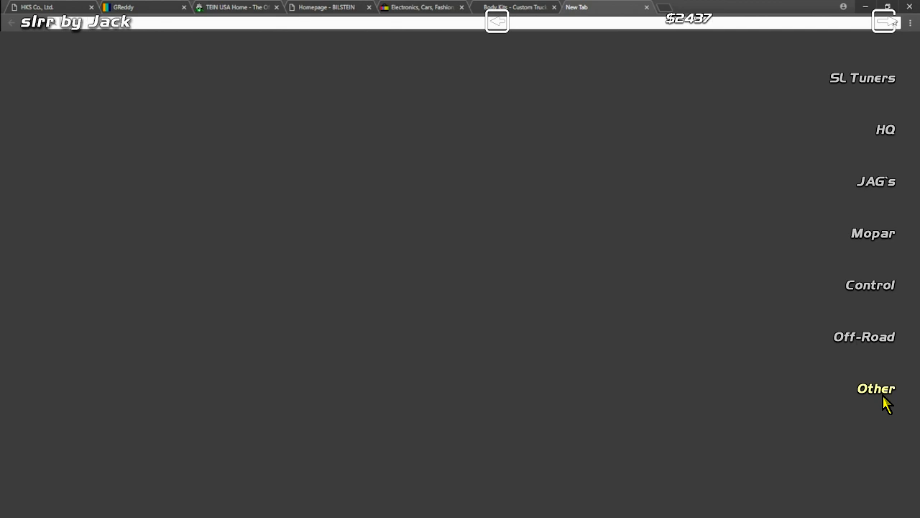
left_click(876, 388)
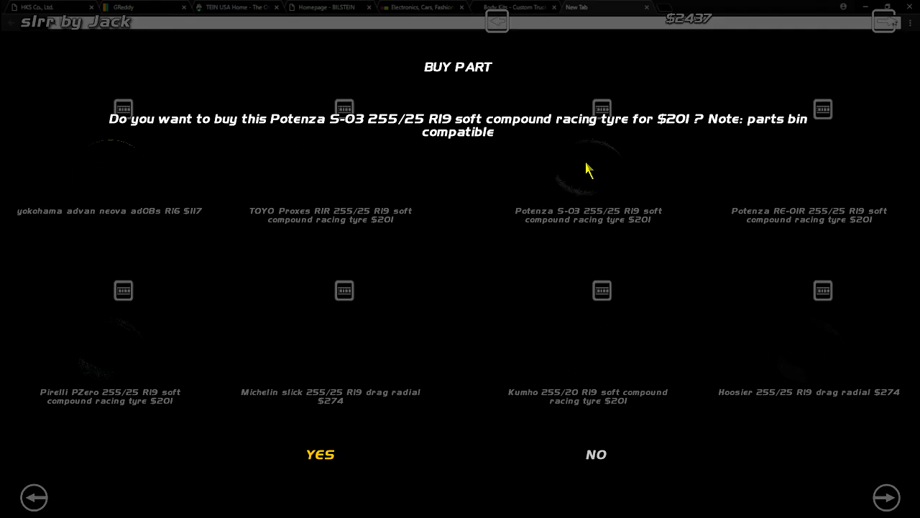
left_click(319, 455)
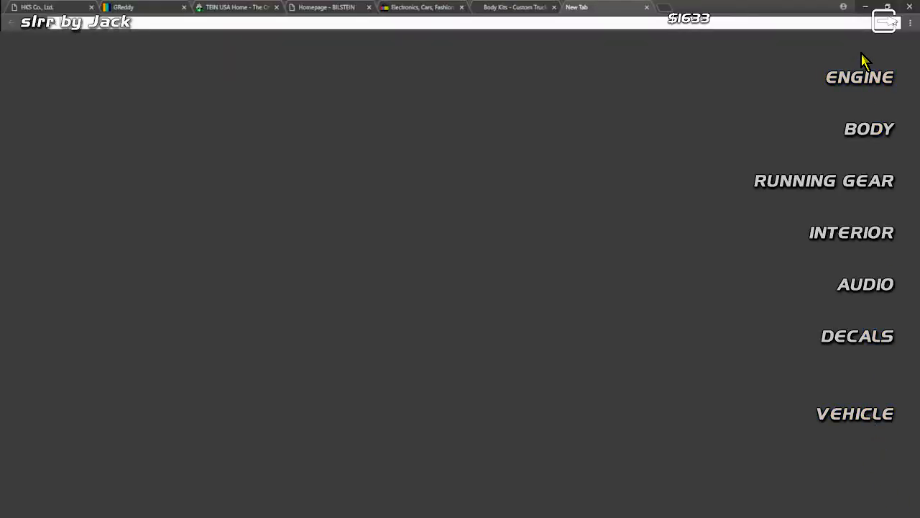
Page through the engine kits catalogue to the L28, KA24DET and I4 engines
left_click(860, 77)
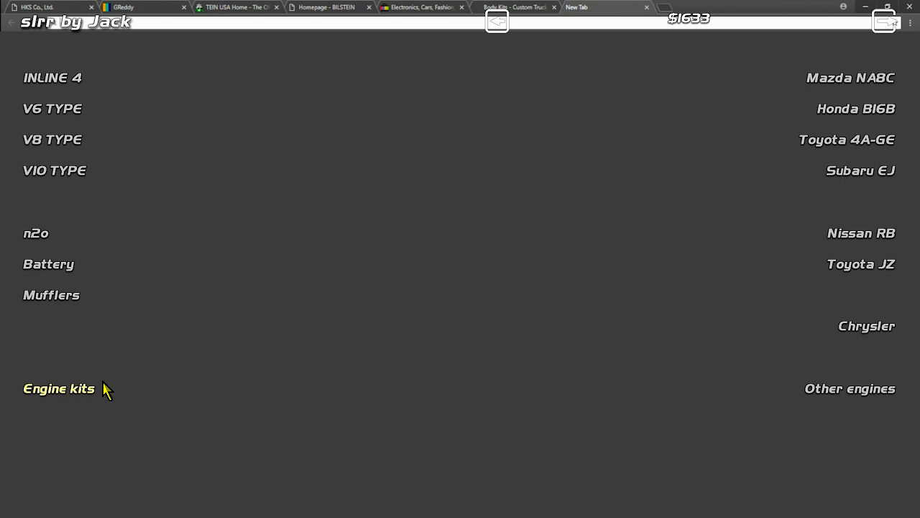
left_click(59, 388)
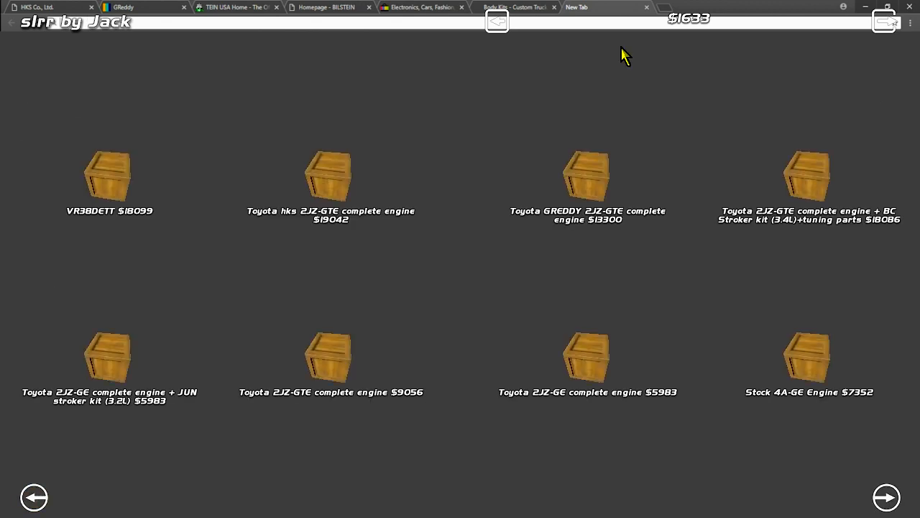
mouse_move(103, 200)
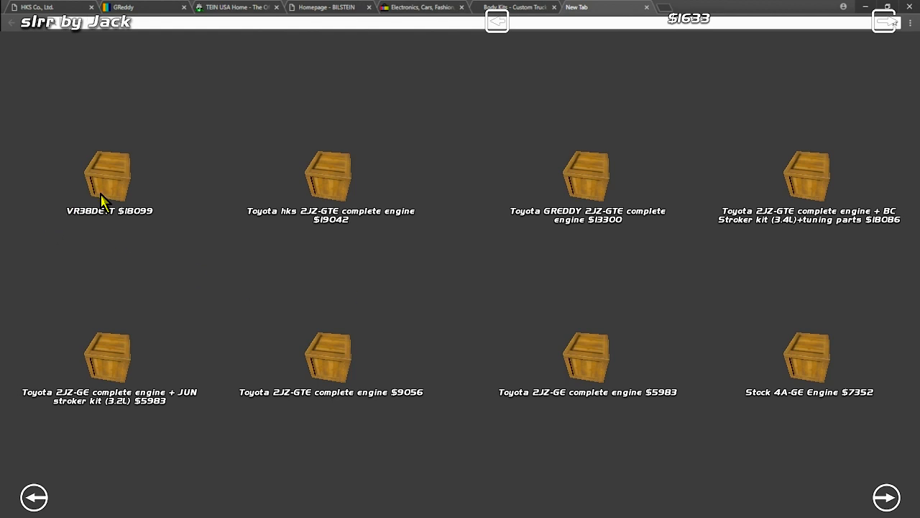
mouse_move(400, 118)
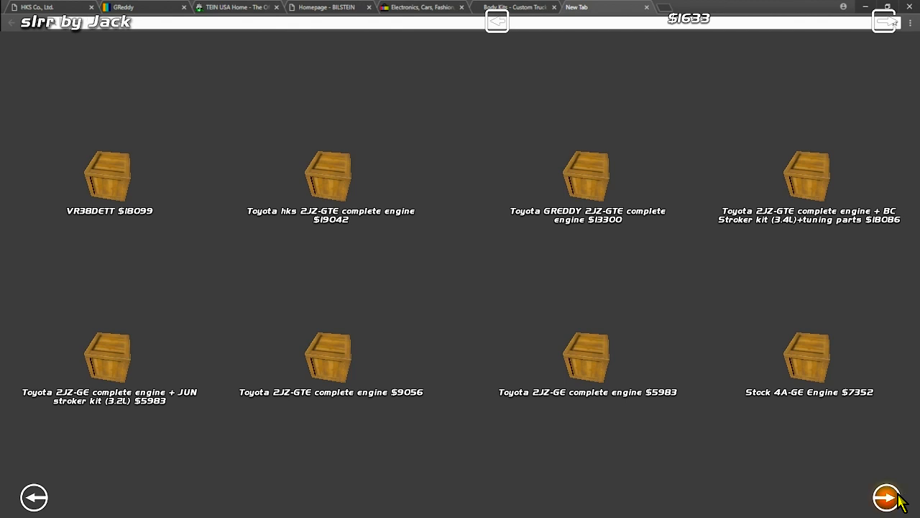
left_click(885, 497)
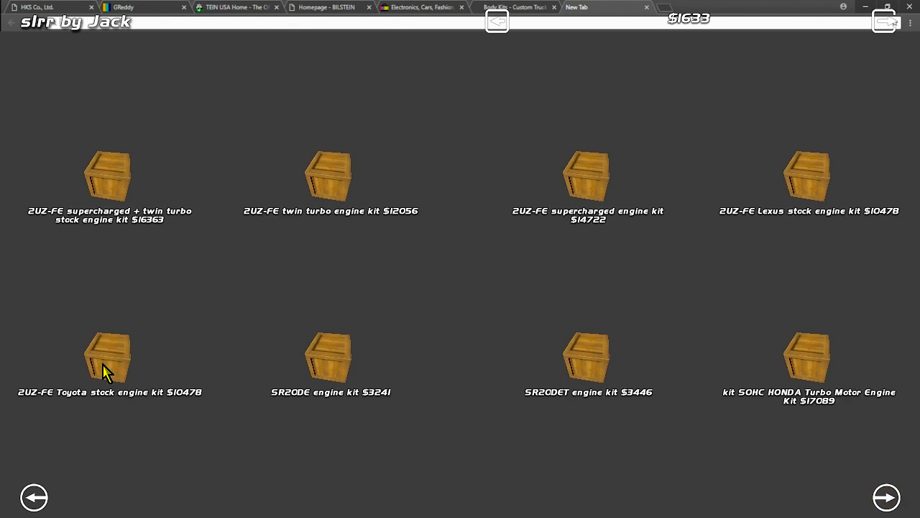
mouse_move(128, 247)
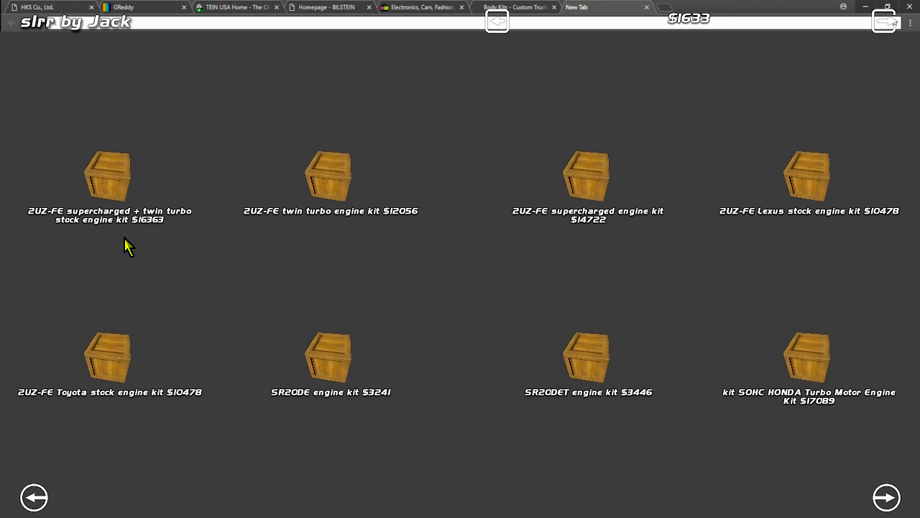
mouse_move(80, 101)
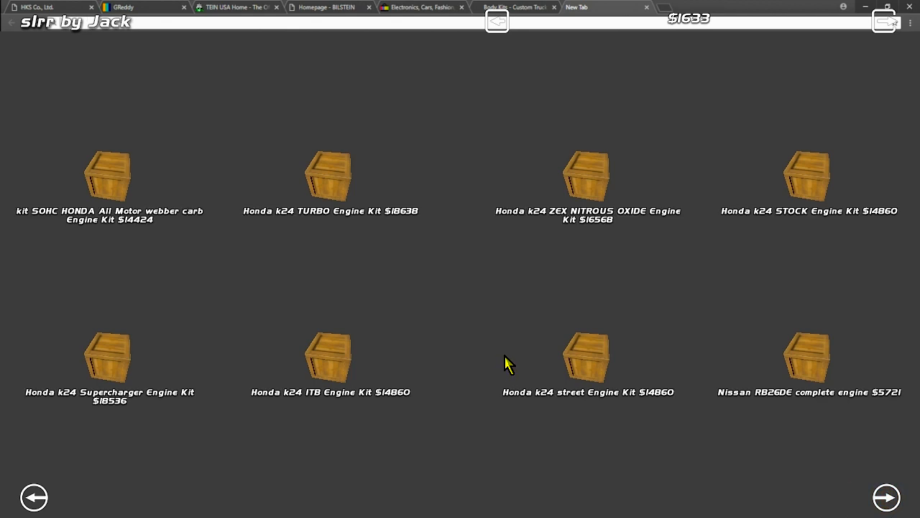
mouse_move(885, 498)
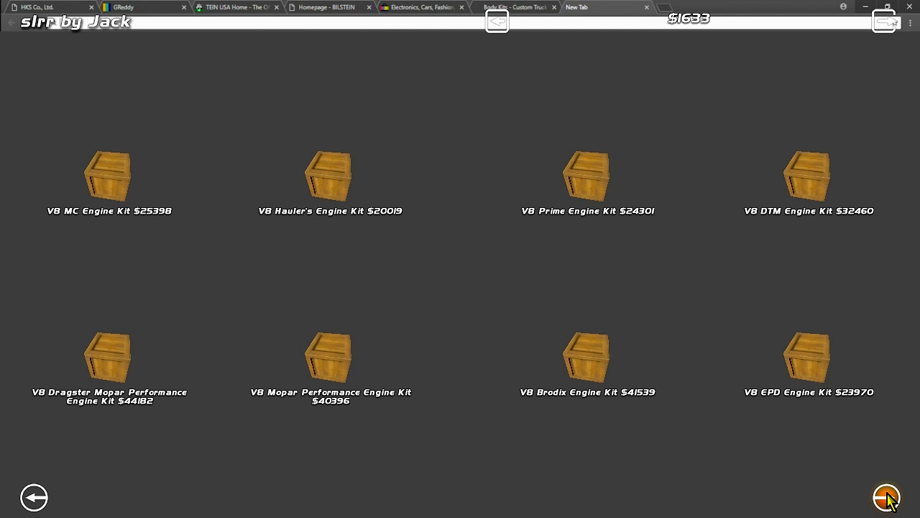
left_click(886, 497)
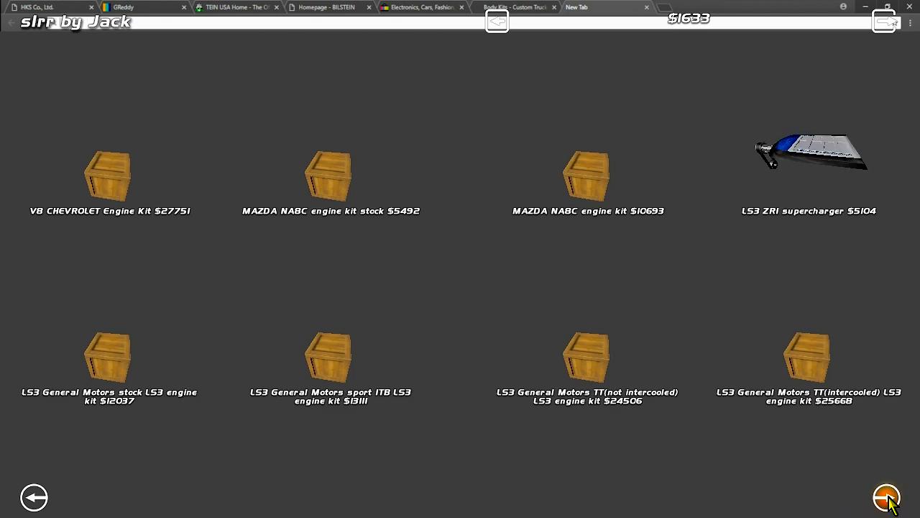
left_click(886, 497)
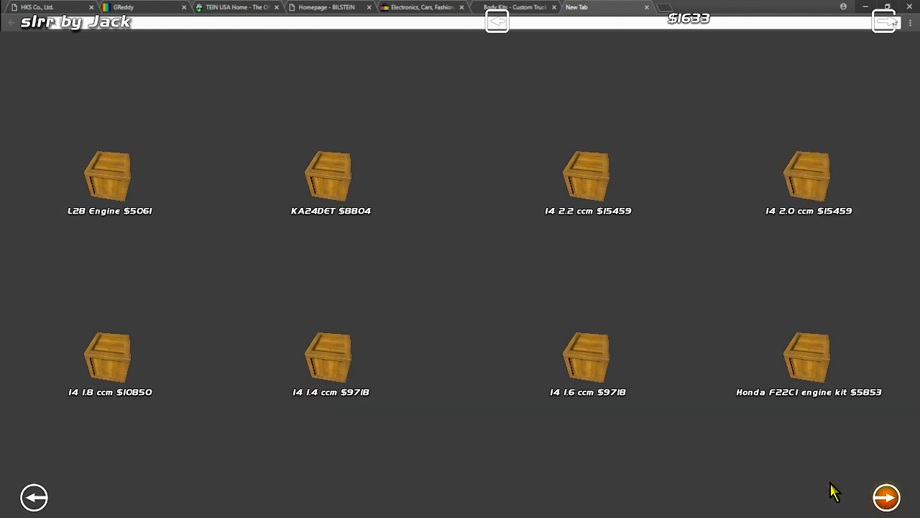
Page through the engine kit catalogue past the supercharger, stroker and I4 kits
left_click(886, 497)
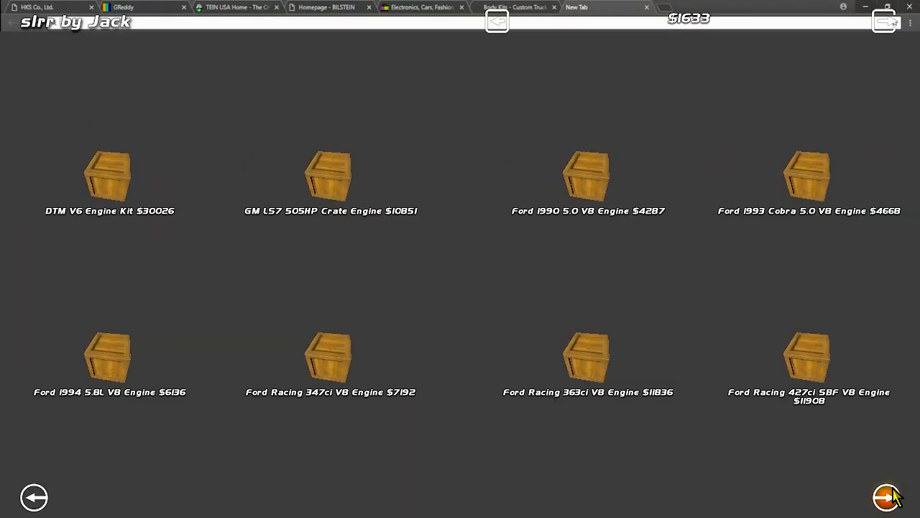
left_click(886, 497)
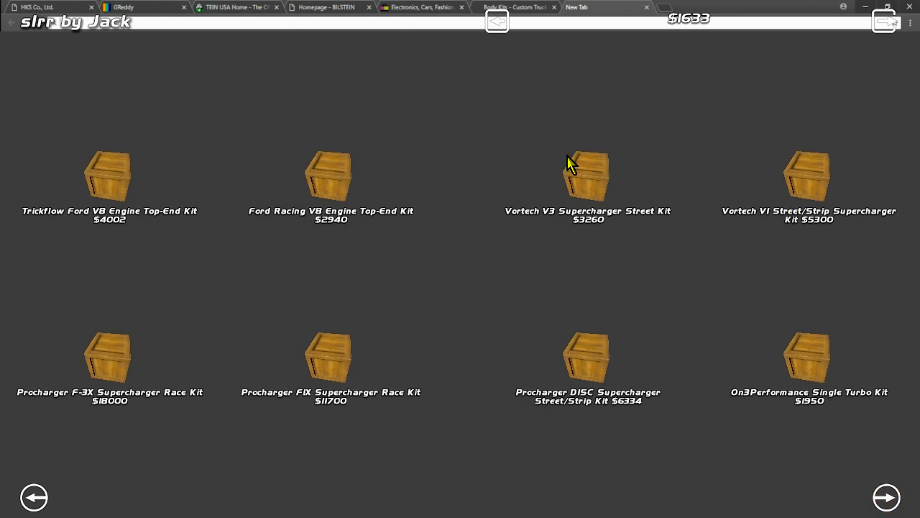
mouse_move(660, 210)
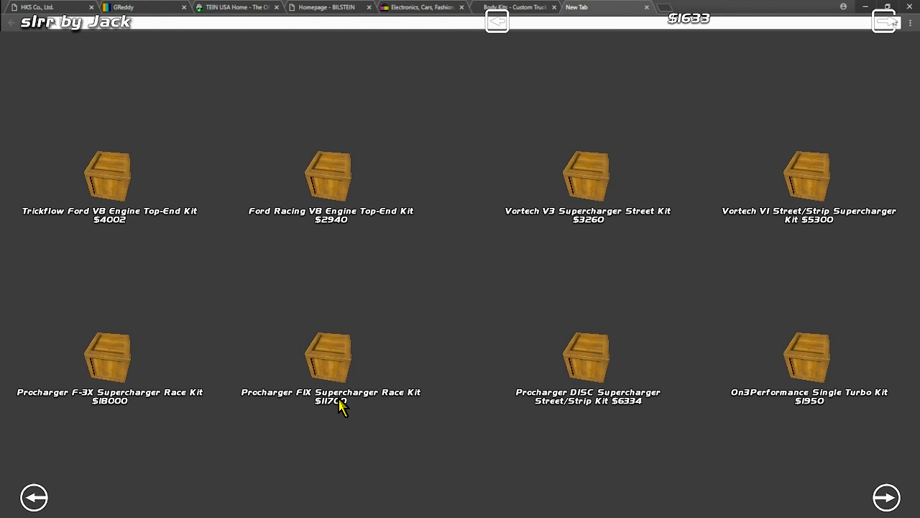
mouse_move(871, 475)
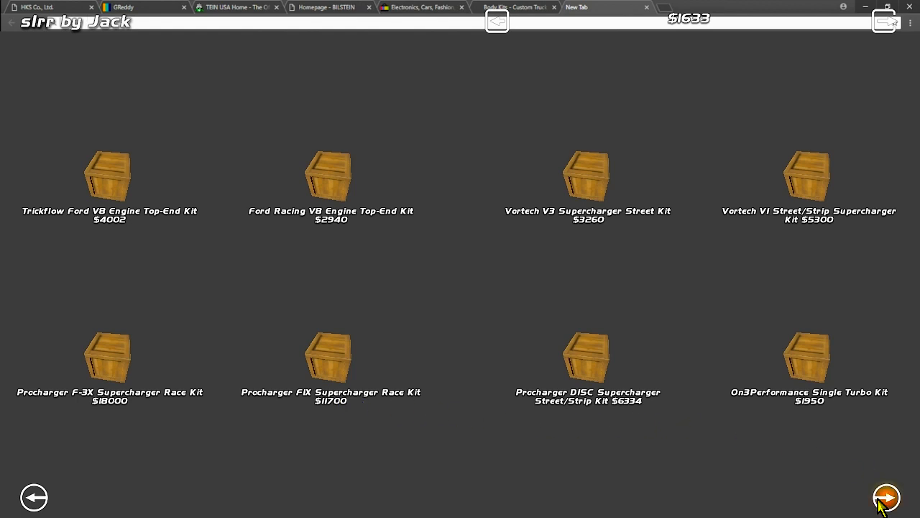
left_click(886, 497)
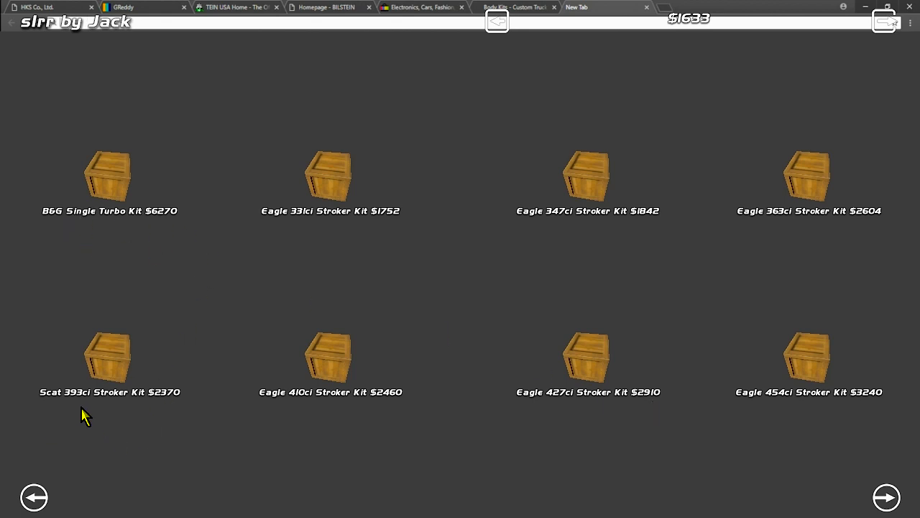
mouse_move(855, 472)
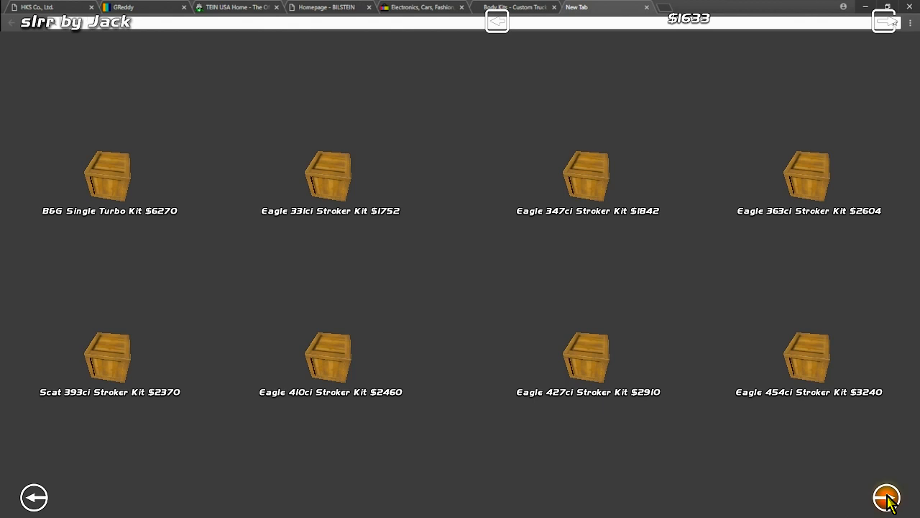
left_click(886, 498)
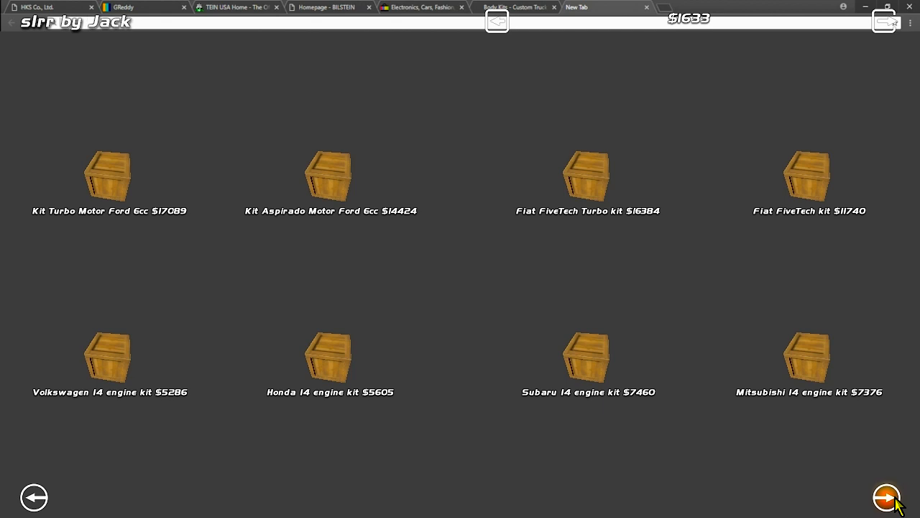
left_click(886, 498)
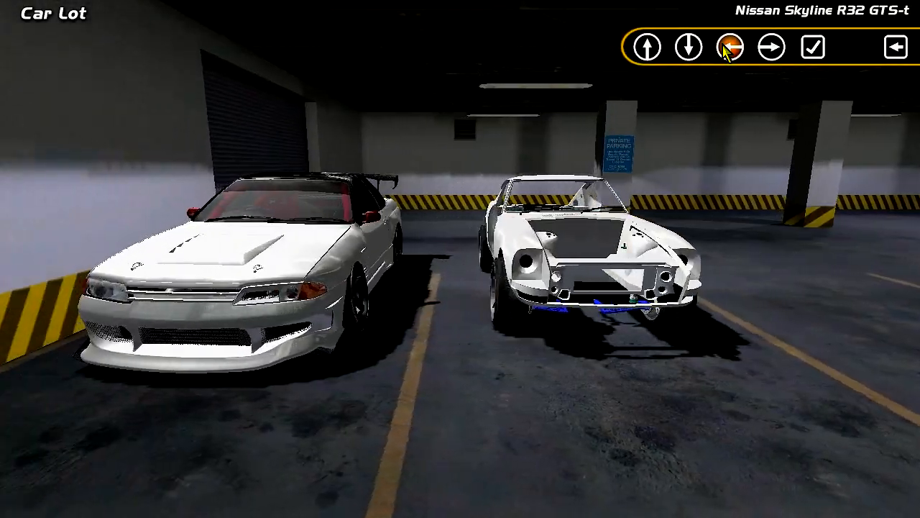
Visit the Track Selector, then return and enter the parts catalogue main menu
left_click(710, 46)
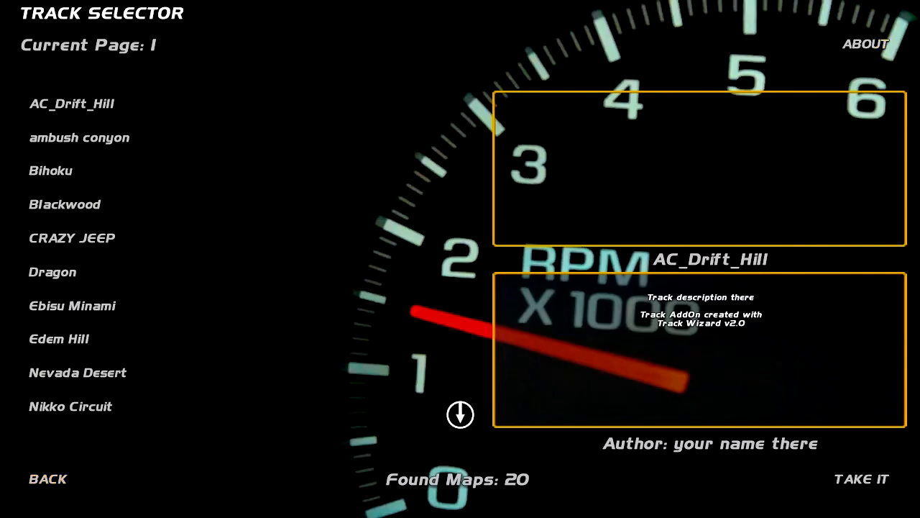
left_click(862, 479)
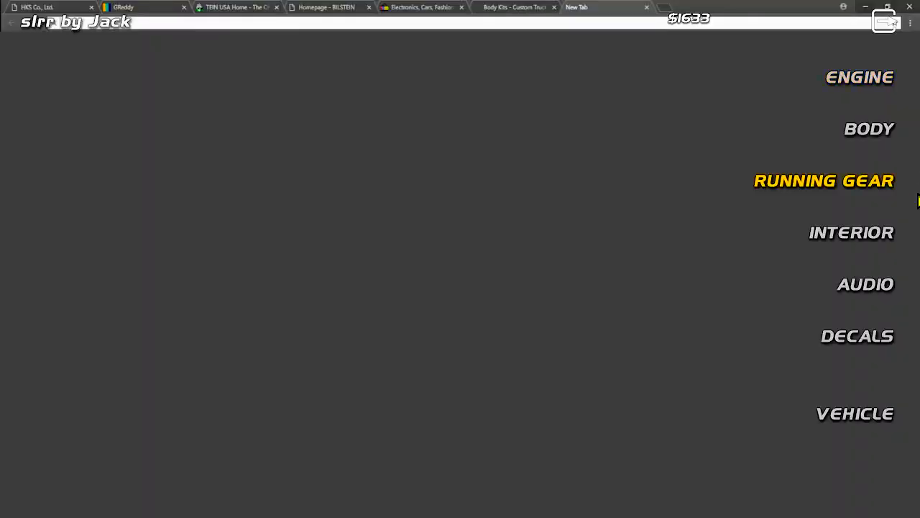
Browse Running Gear parts and choose the Other brand category
left_click(824, 181)
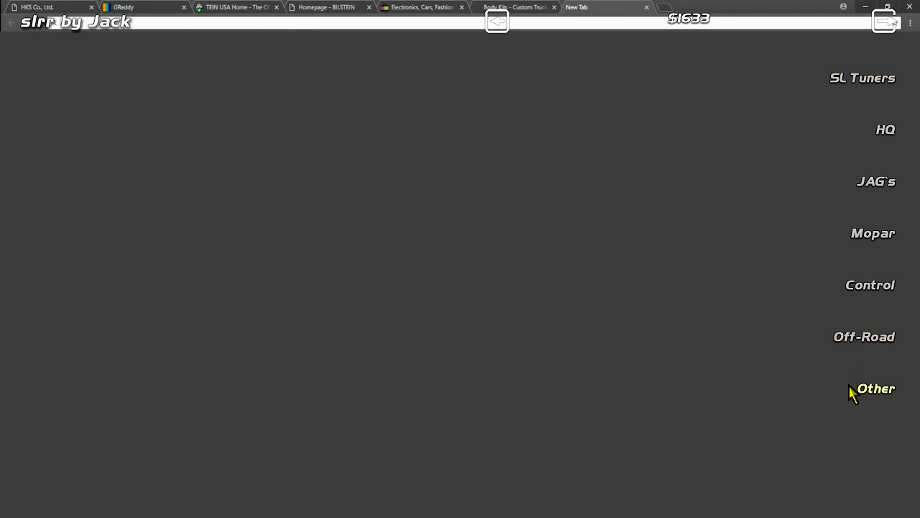
left_click(876, 388)
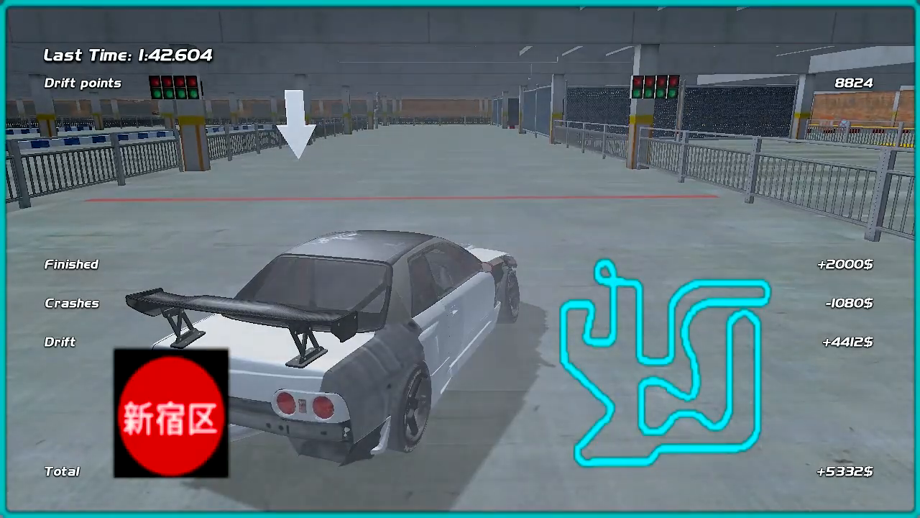
Pause after the +5332$ drift results to bring up the in-game menu
key("Escape")
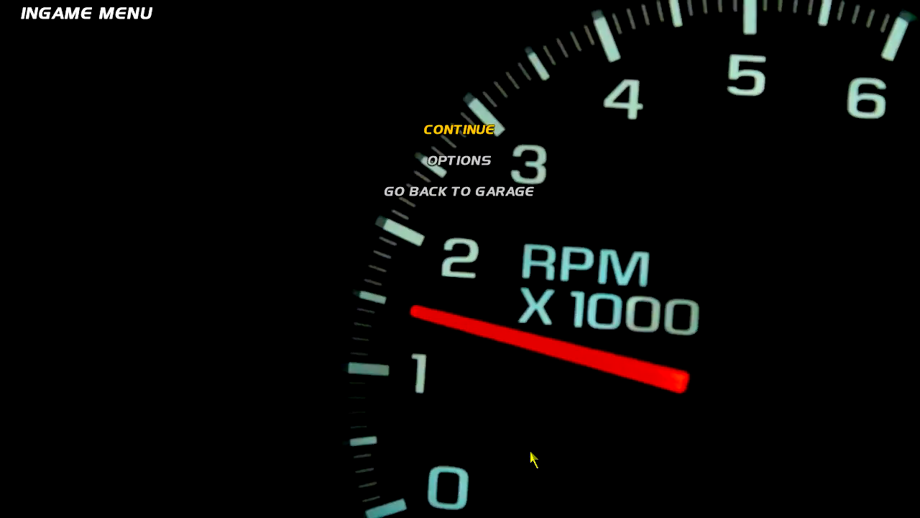